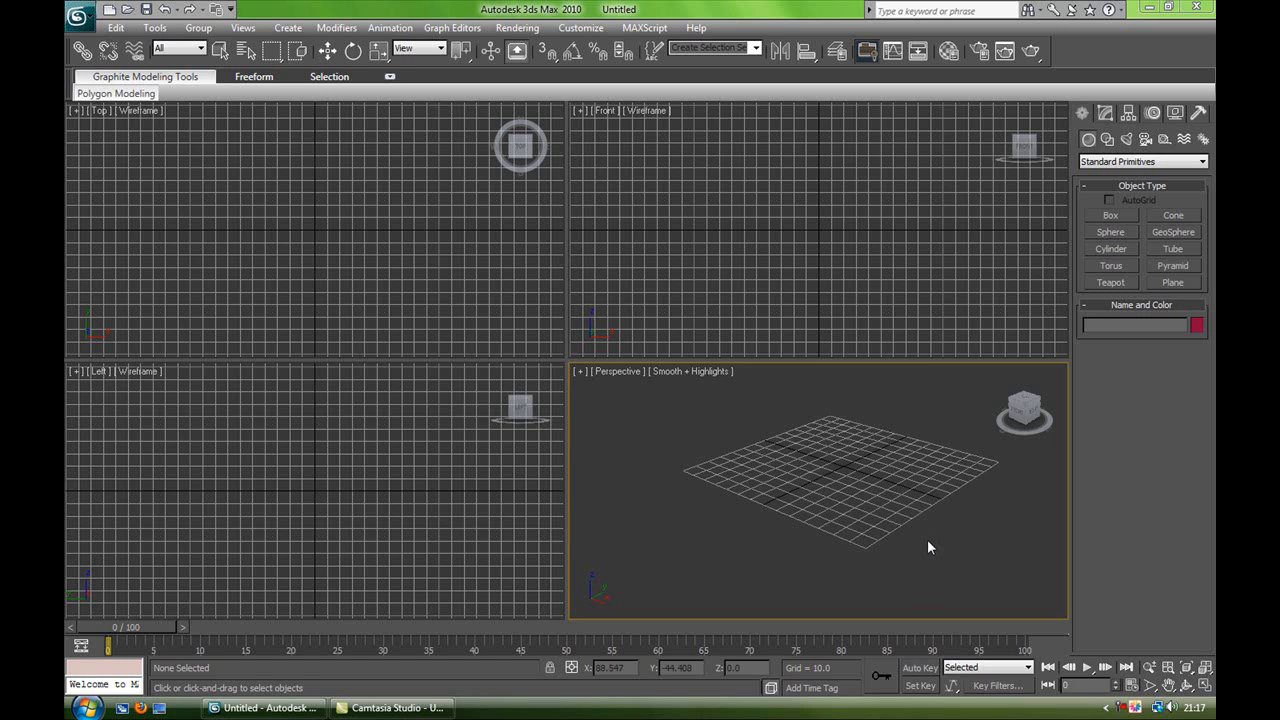
pyautogui.moveTo(1030, 413)
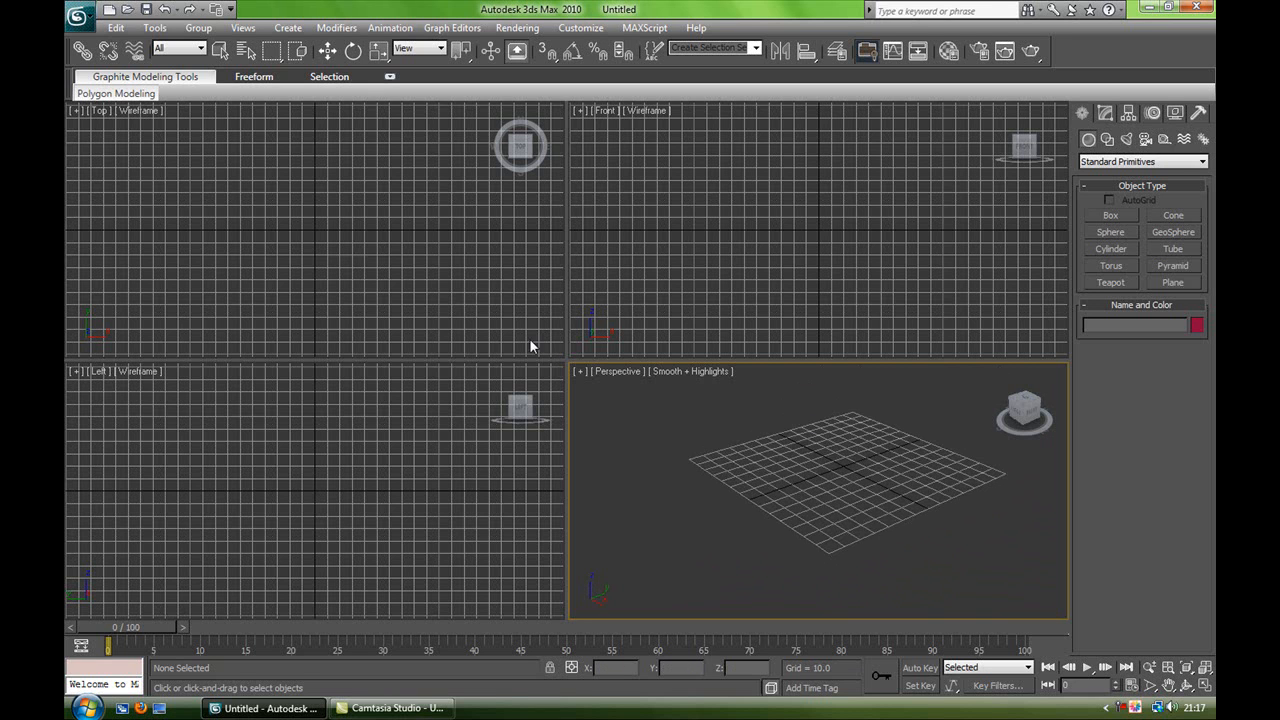
pyautogui.moveTo(438, 131)
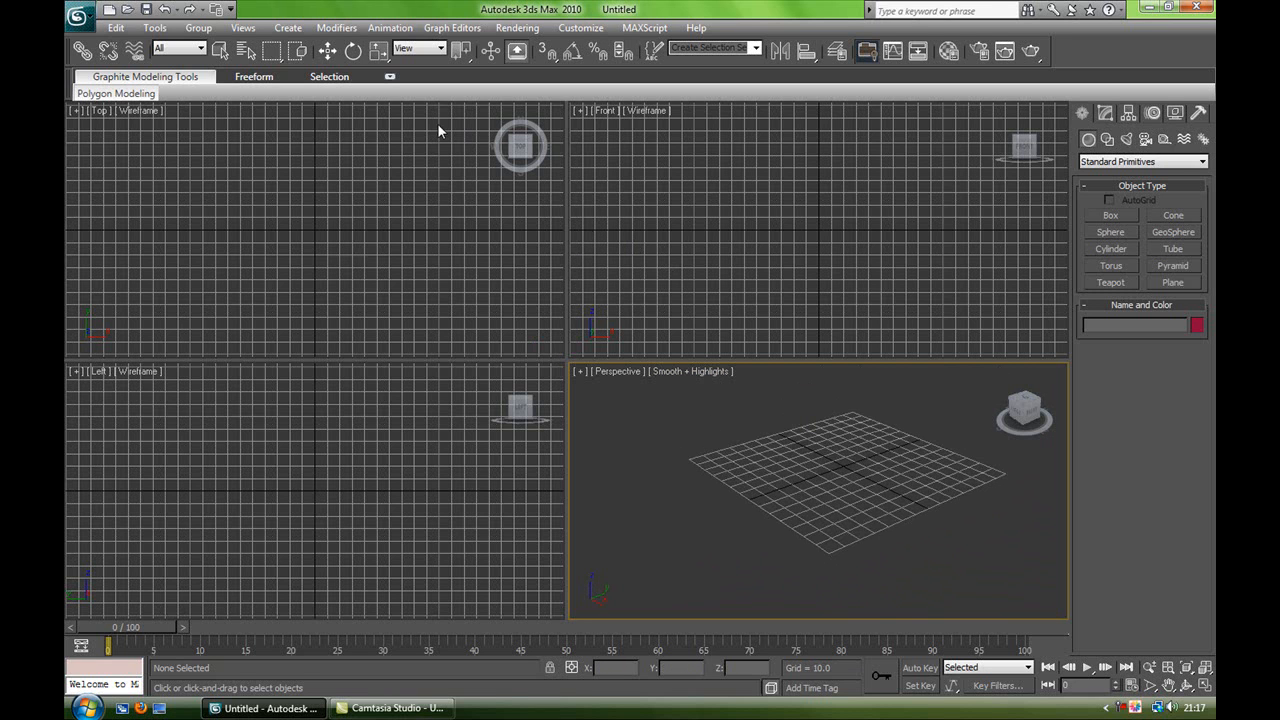
pyautogui.moveTo(620, 52)
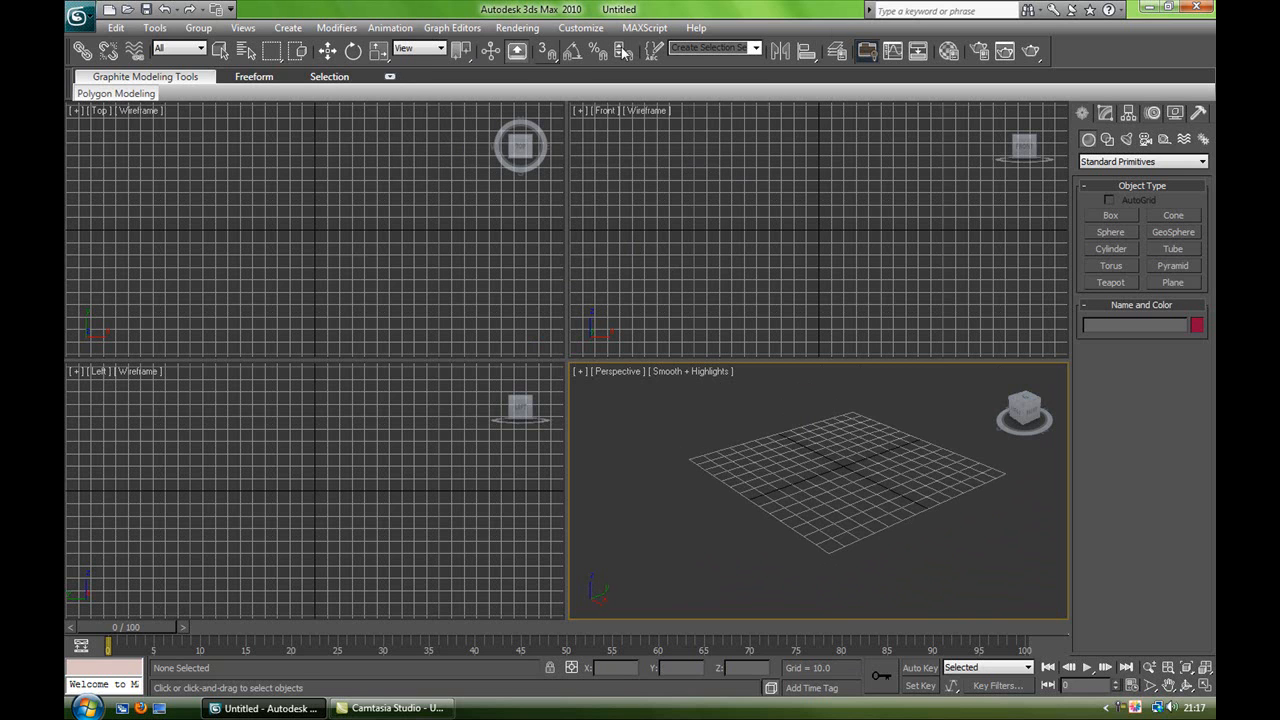
pyautogui.moveTo(103, 215)
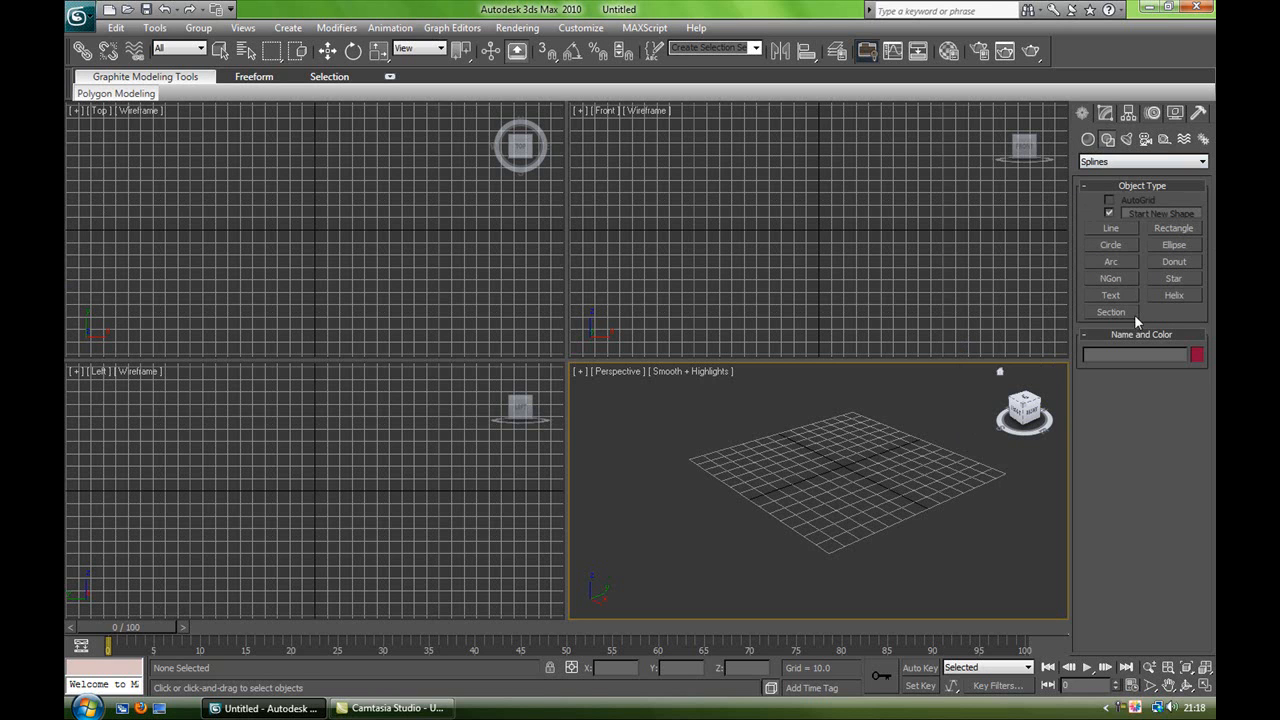
pyautogui.moveTo(1120, 294)
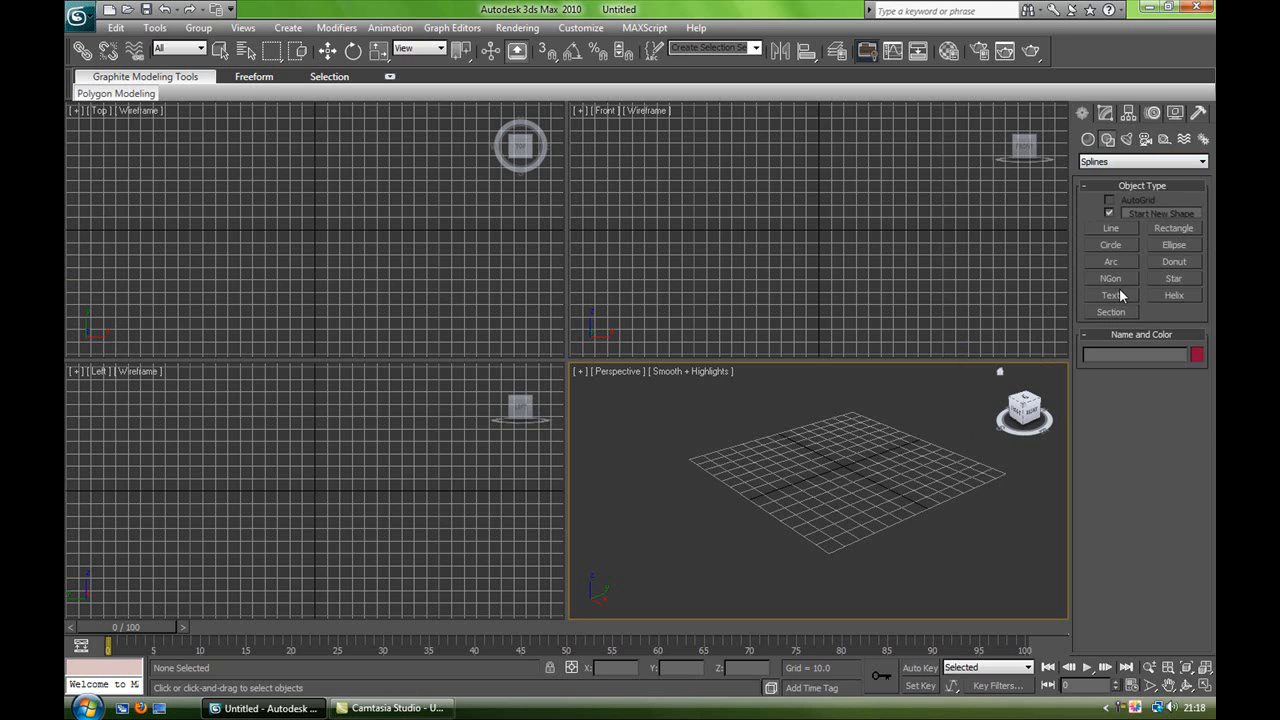
# Step: Choose the Text tool under Shapes > Splines in the Create panel
pyautogui.click(1110, 294)
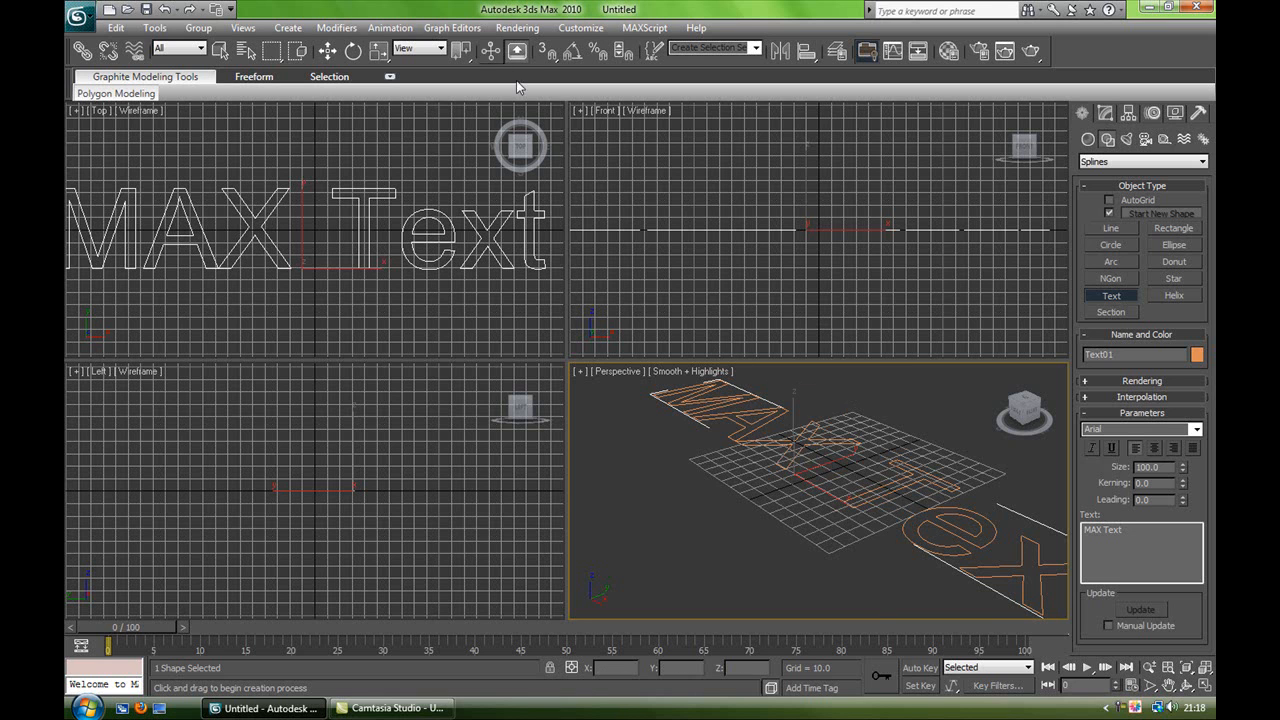
pyautogui.moveTo(425, 92)
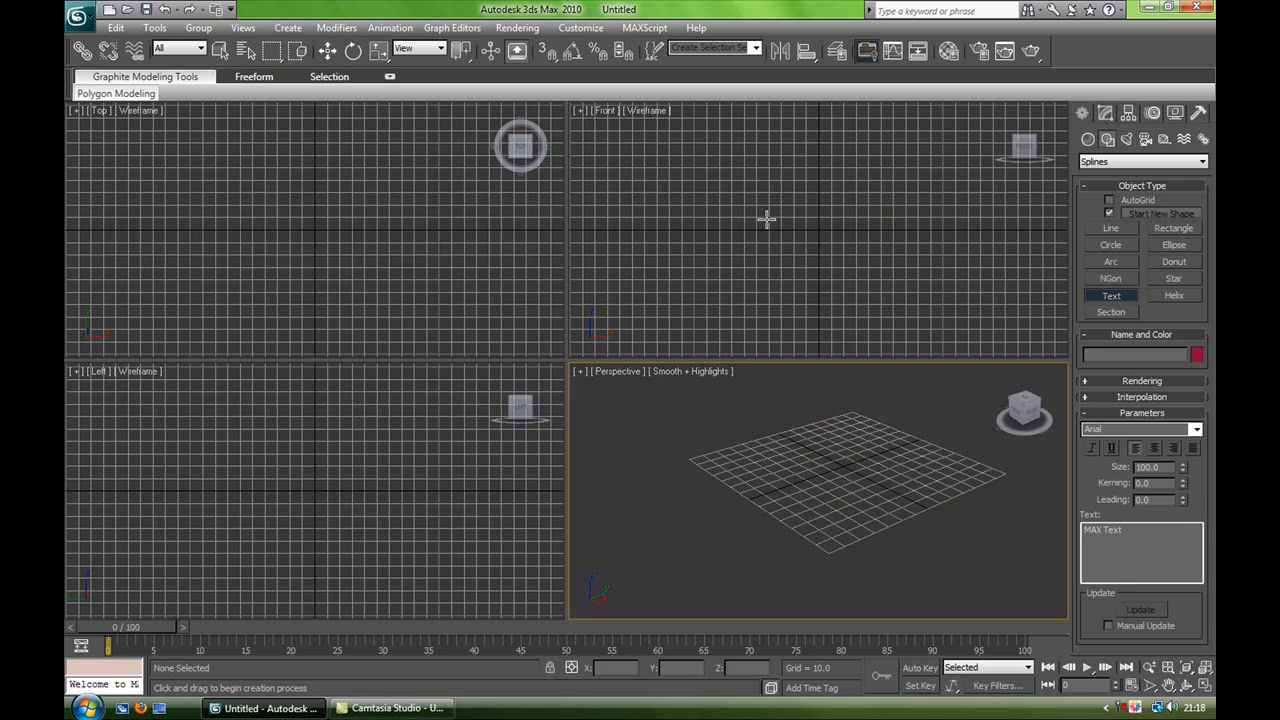
pyautogui.moveTo(748, 208)
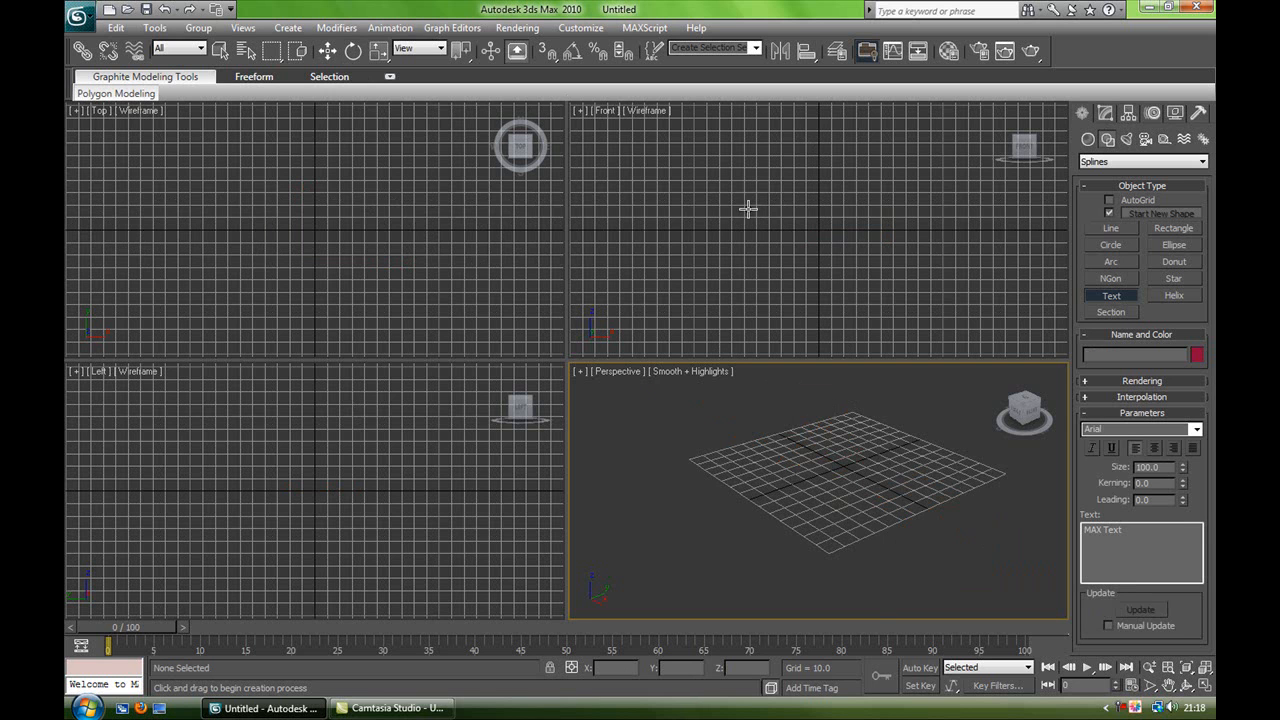
# Step: Place a 'TEST' text shape in the Front view at size 37.8 in Arial Black
pyautogui.click(748, 207)
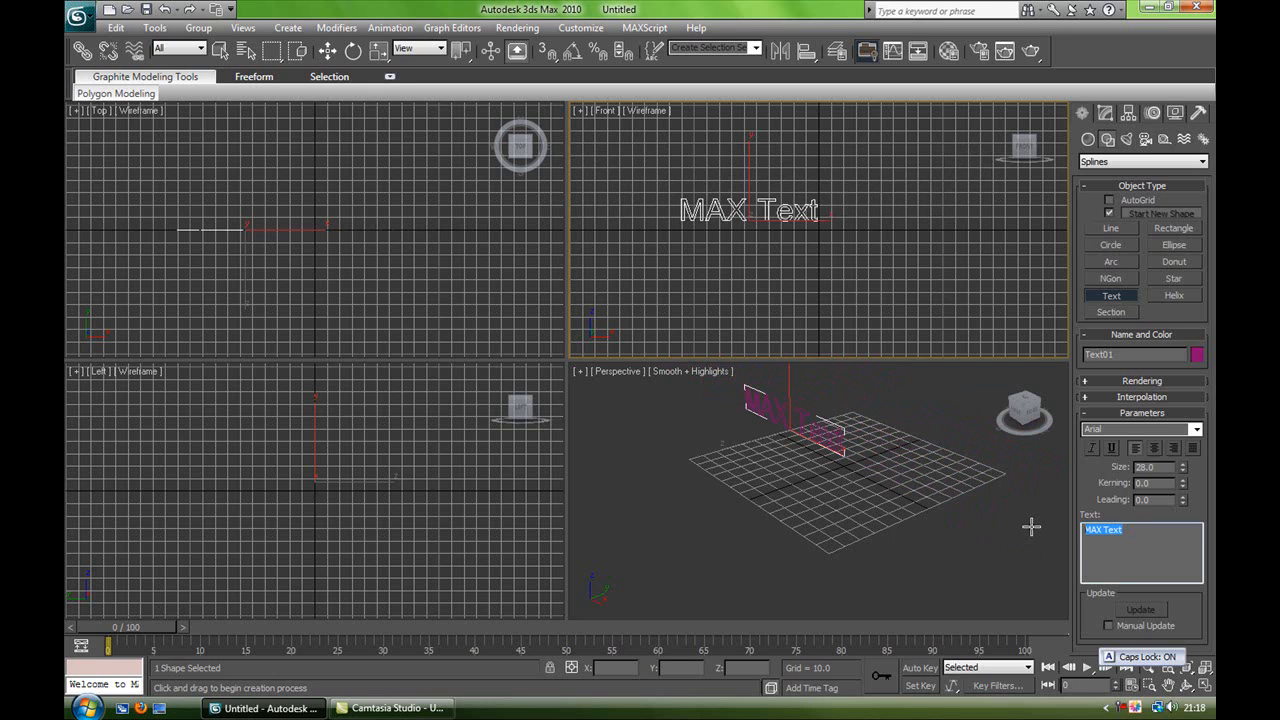
pyautogui.write('TEST')
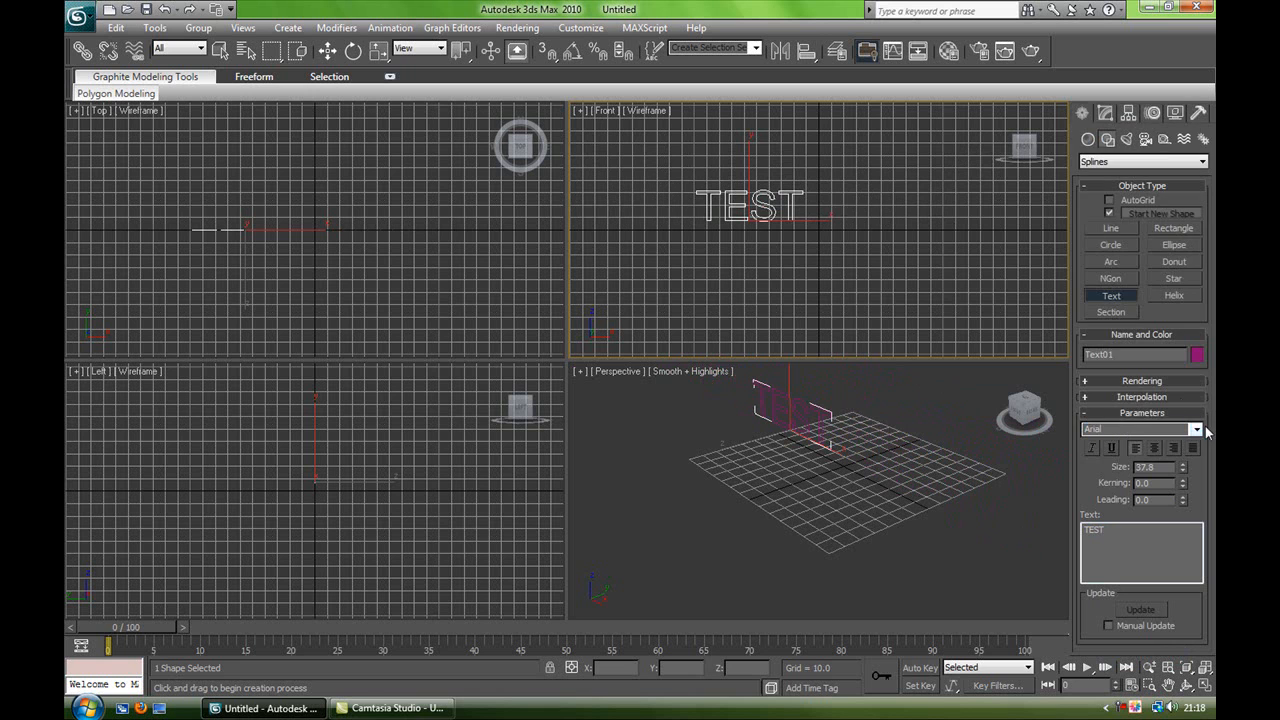
pyautogui.click(1195, 429)
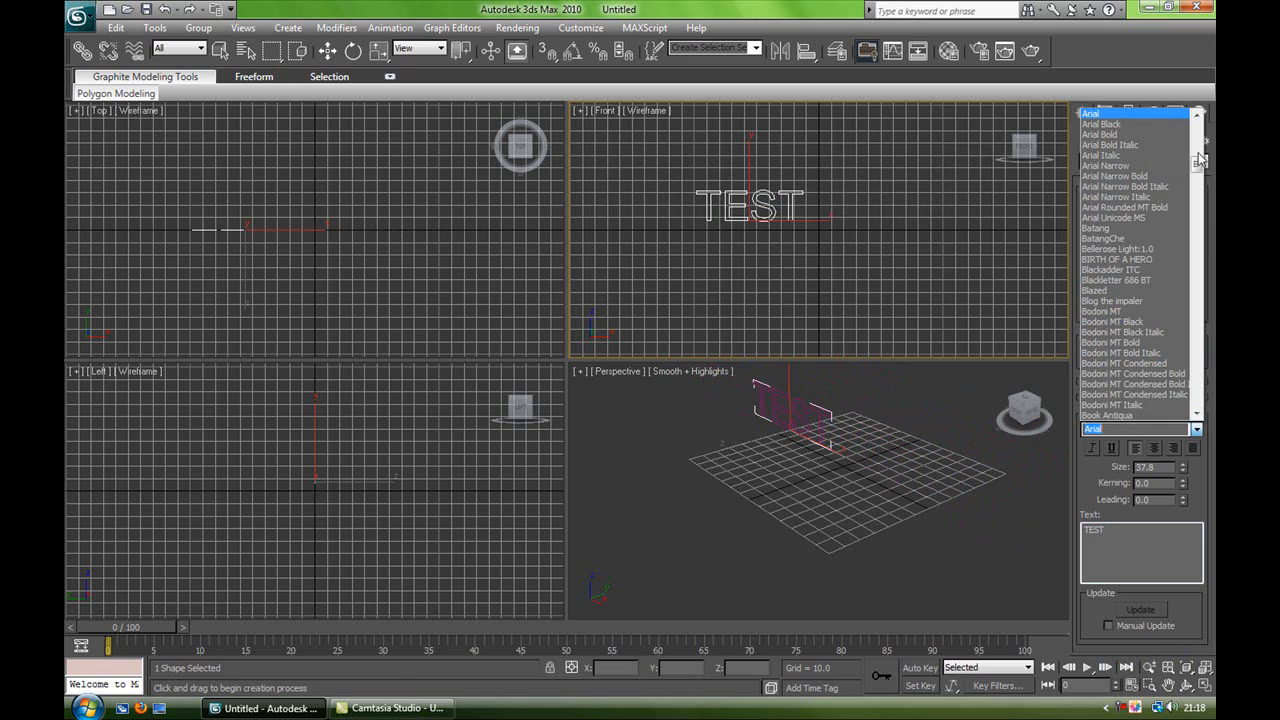
pyautogui.click(1101, 123)
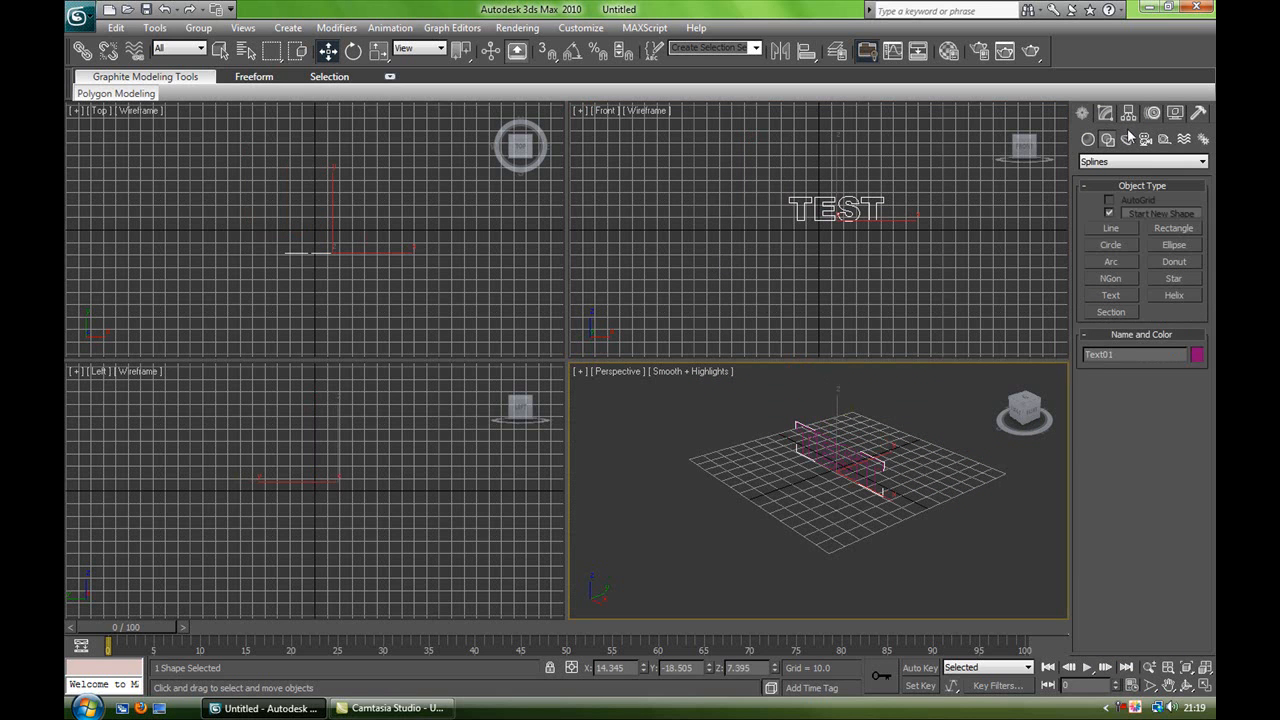
# Step: Add a Bevel modifier to the TEST text from the Modify panel's Modifier List
pyautogui.click(1104, 112)
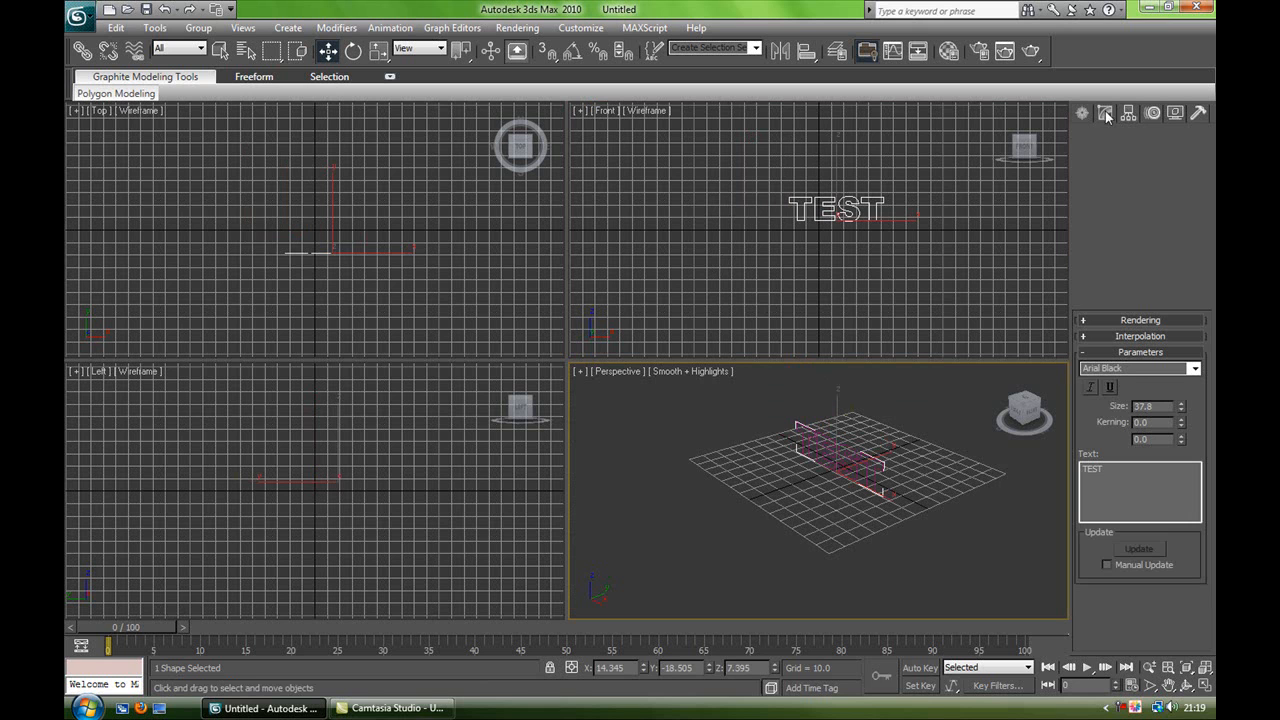
pyautogui.click(1105, 112)
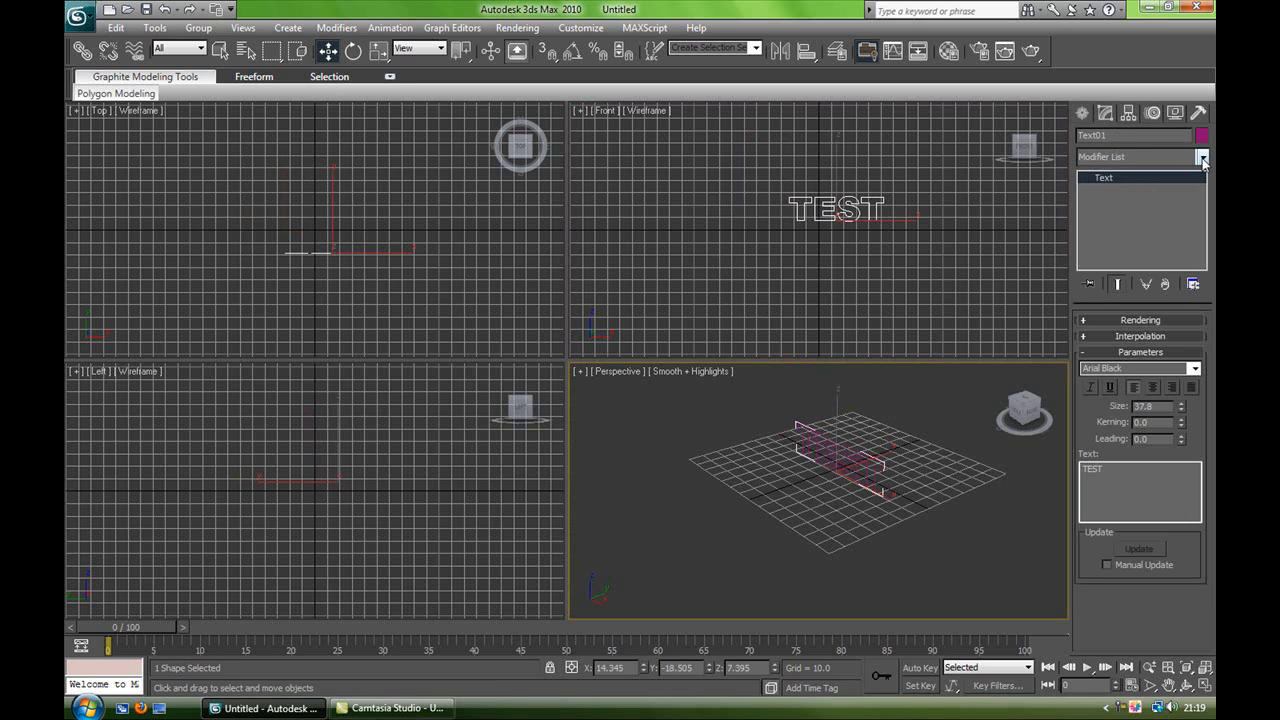
pyautogui.click(1202, 157)
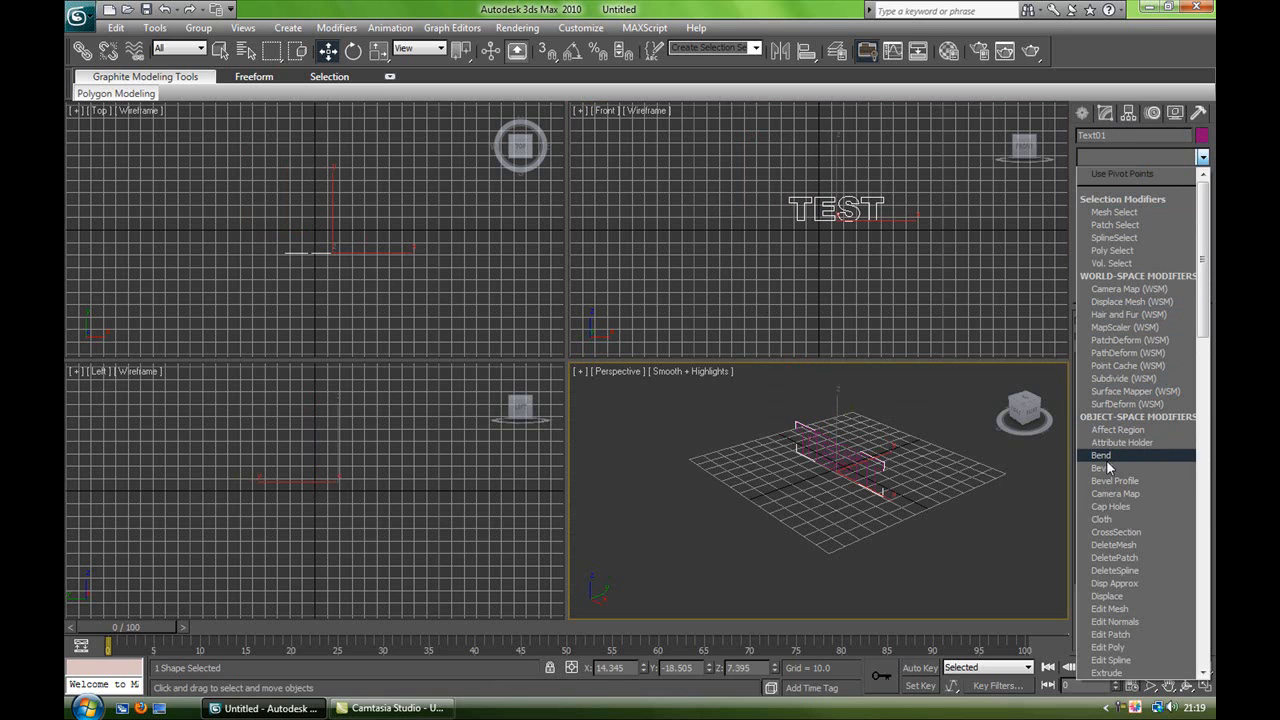
pyautogui.moveTo(1110, 468)
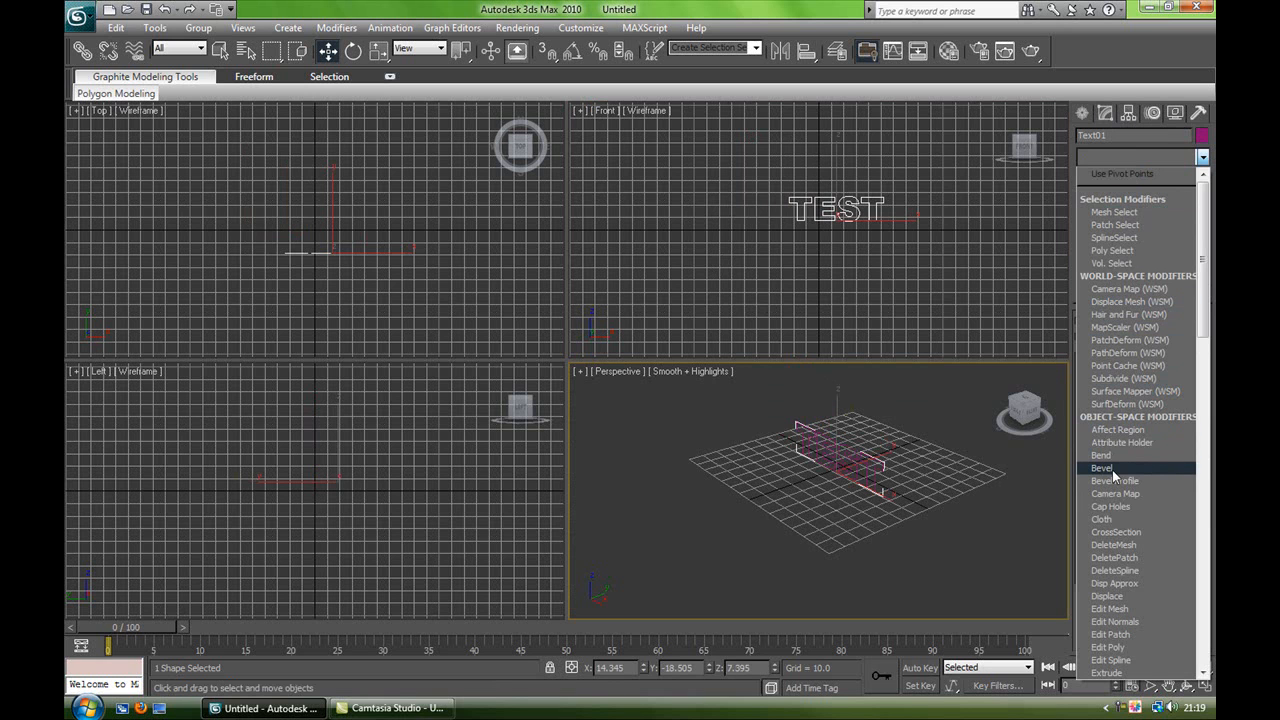
pyautogui.click(1101, 468)
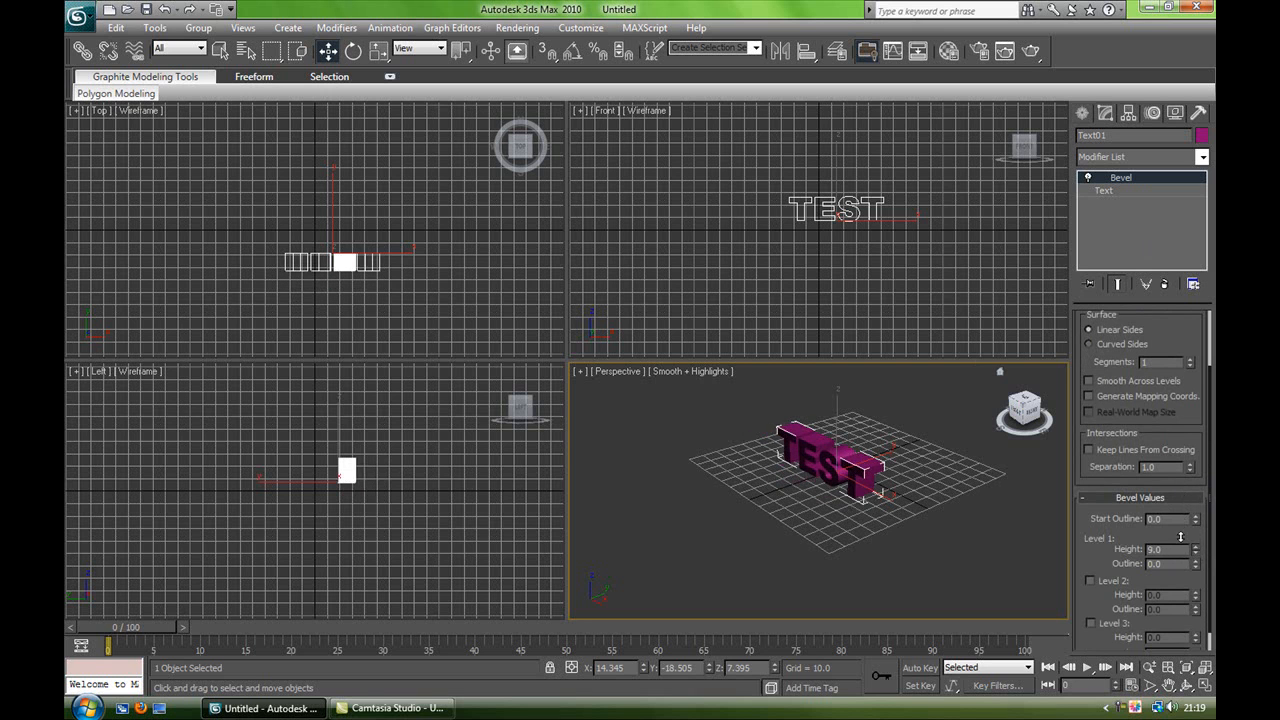
# Step: Set Bevel Level 1 to height 5 with a slight inward outline, leaving Level 2 unchecked
pyautogui.click(1194, 551)
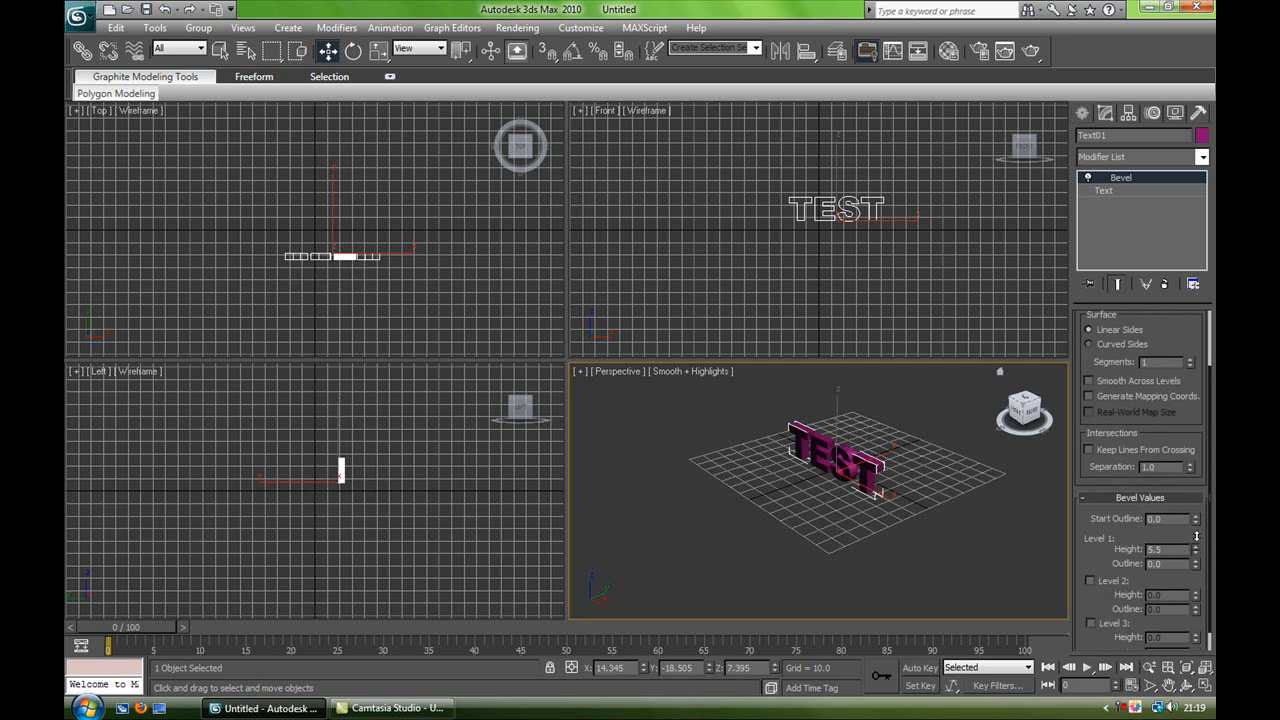
pyautogui.click(1195, 552)
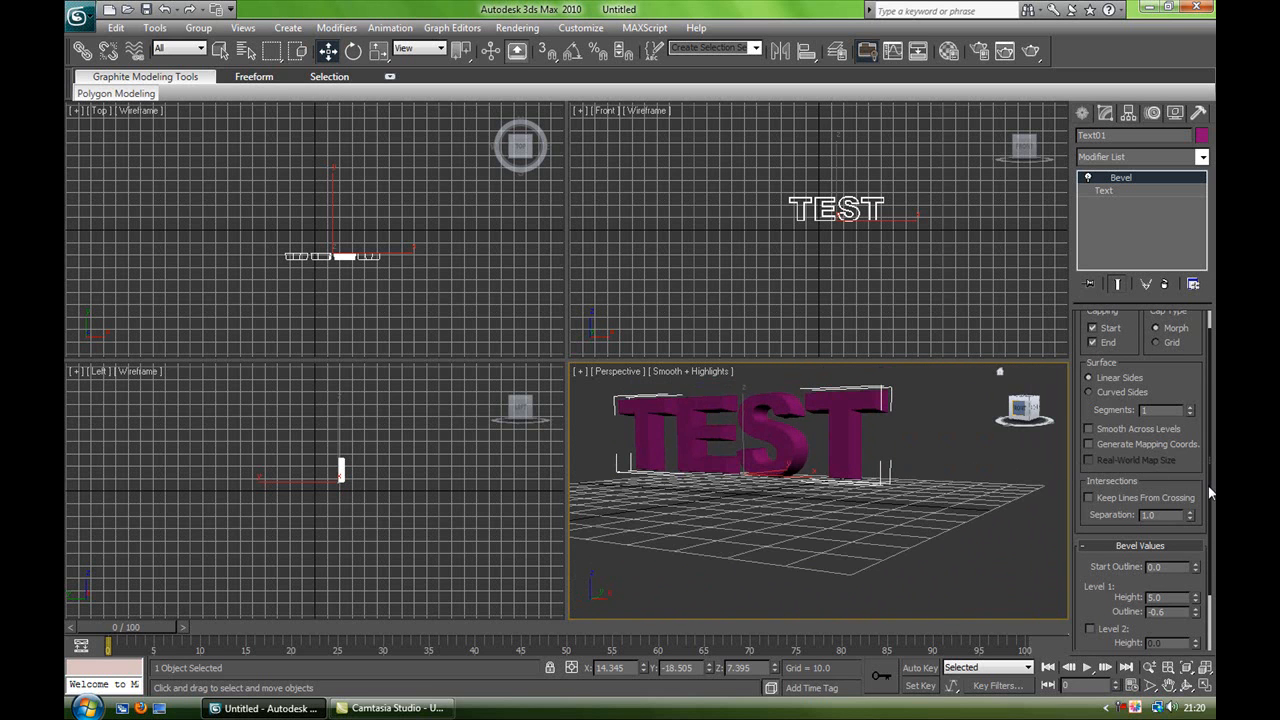
pyautogui.scroll(-3)
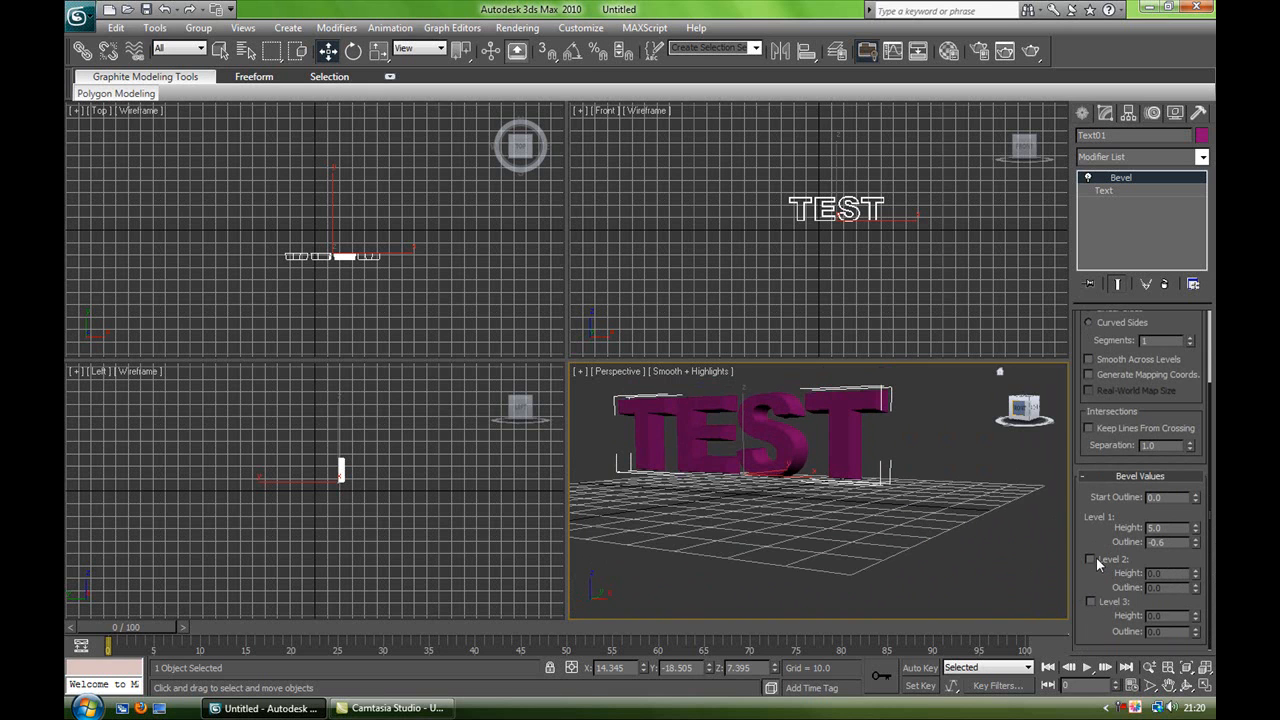
pyautogui.moveTo(1125, 572)
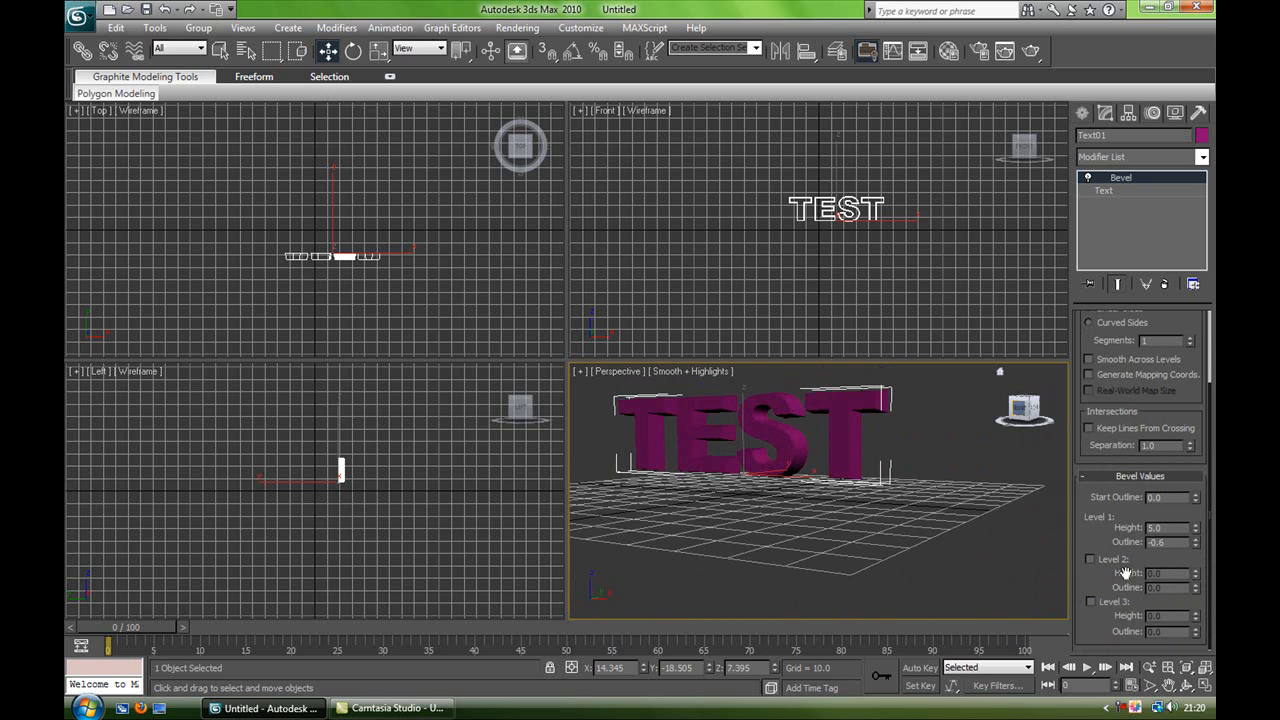
pyautogui.click(1090, 558)
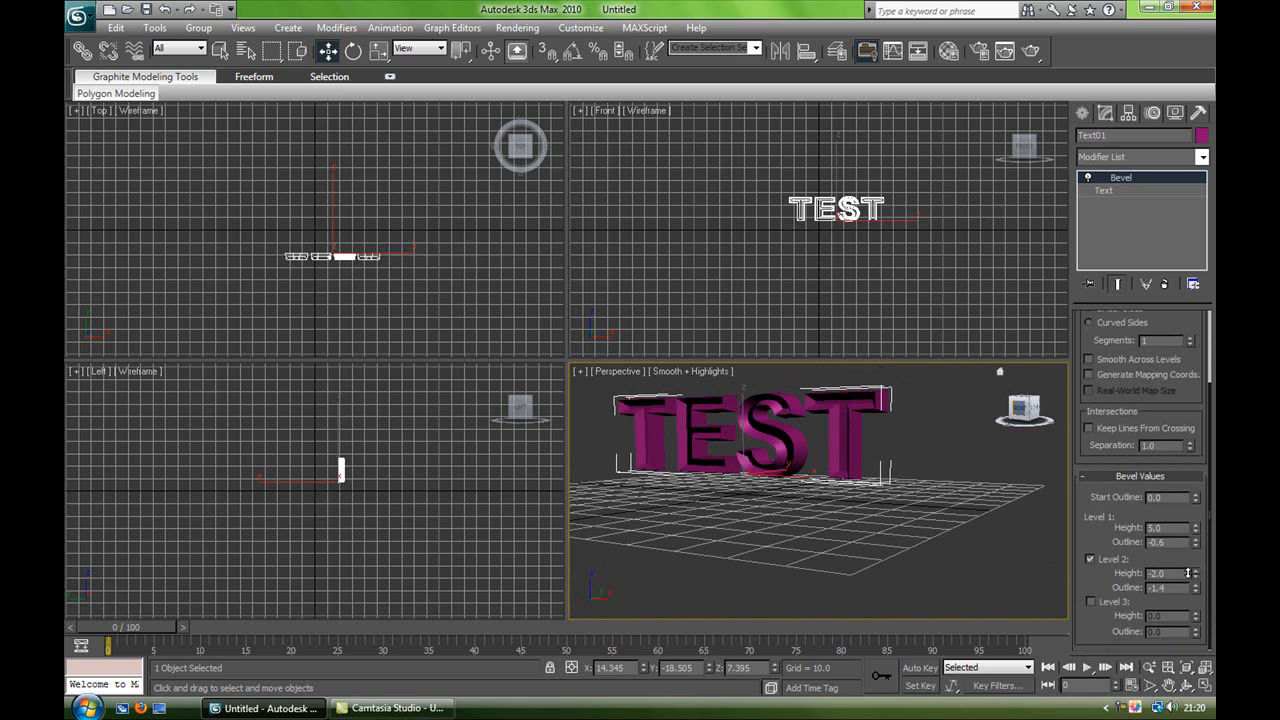
pyautogui.moveTo(1022, 413)
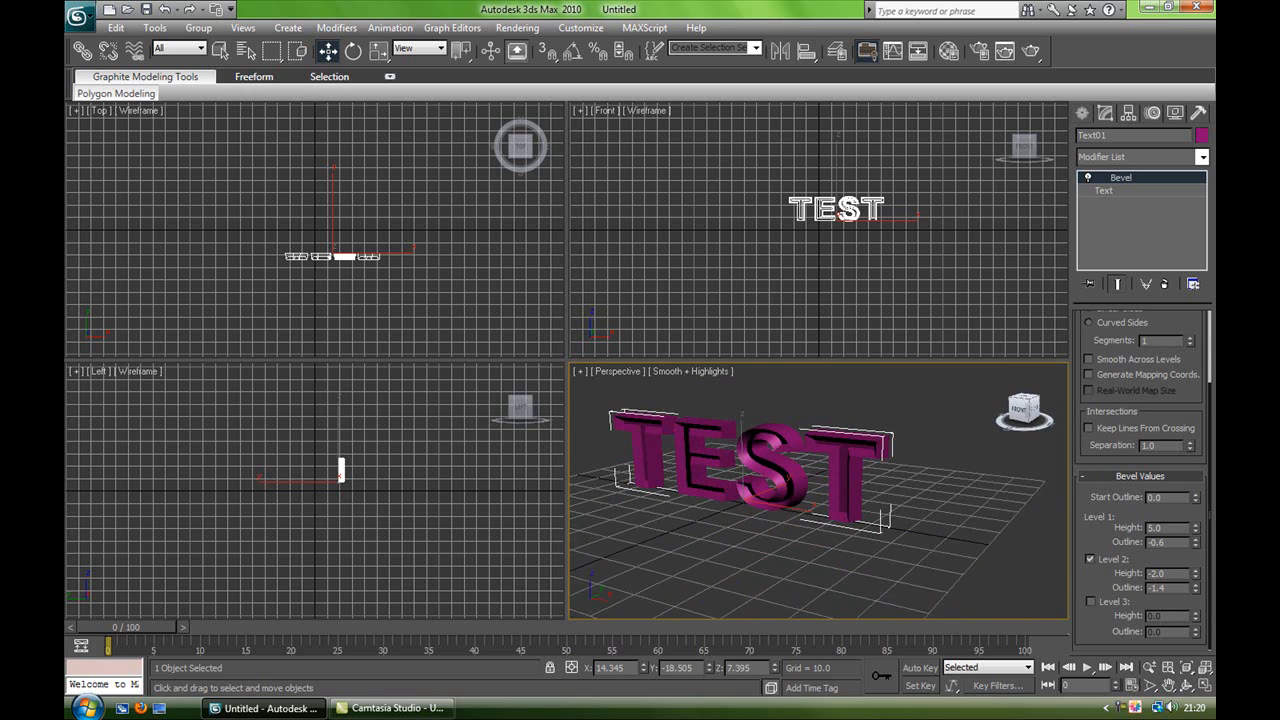
pyautogui.click(1090, 559)
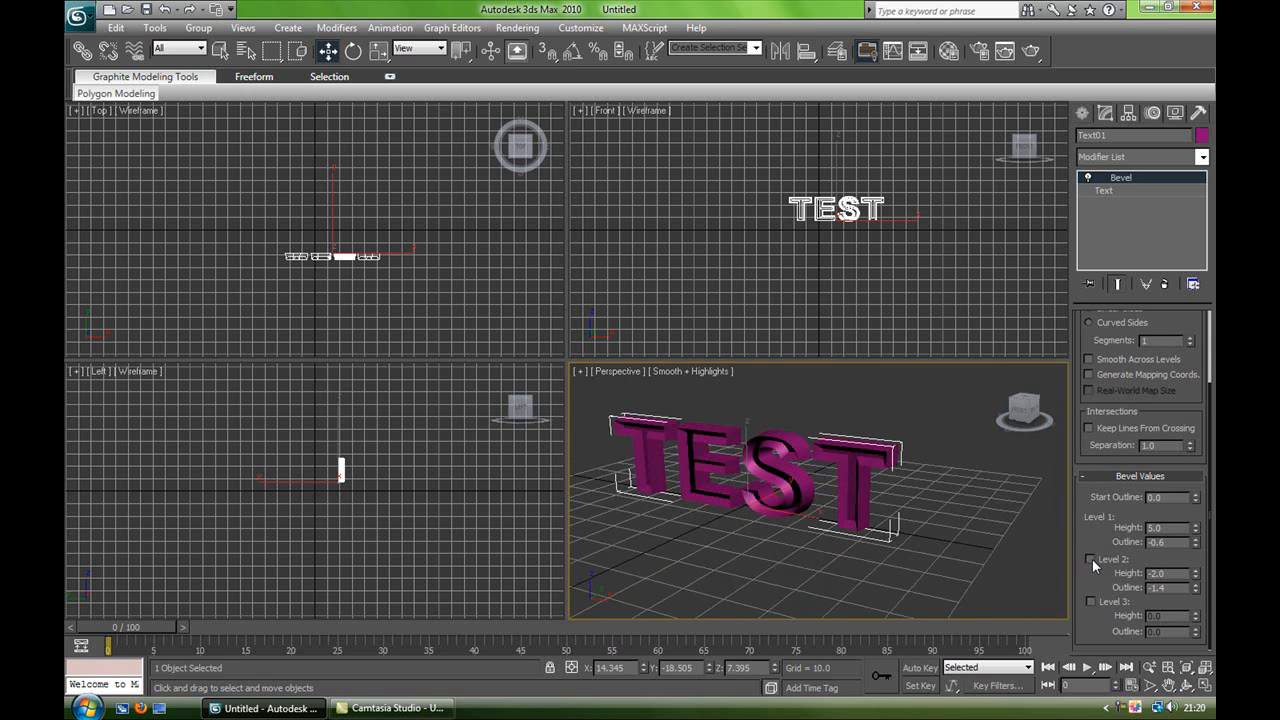
pyautogui.click(1090, 559)
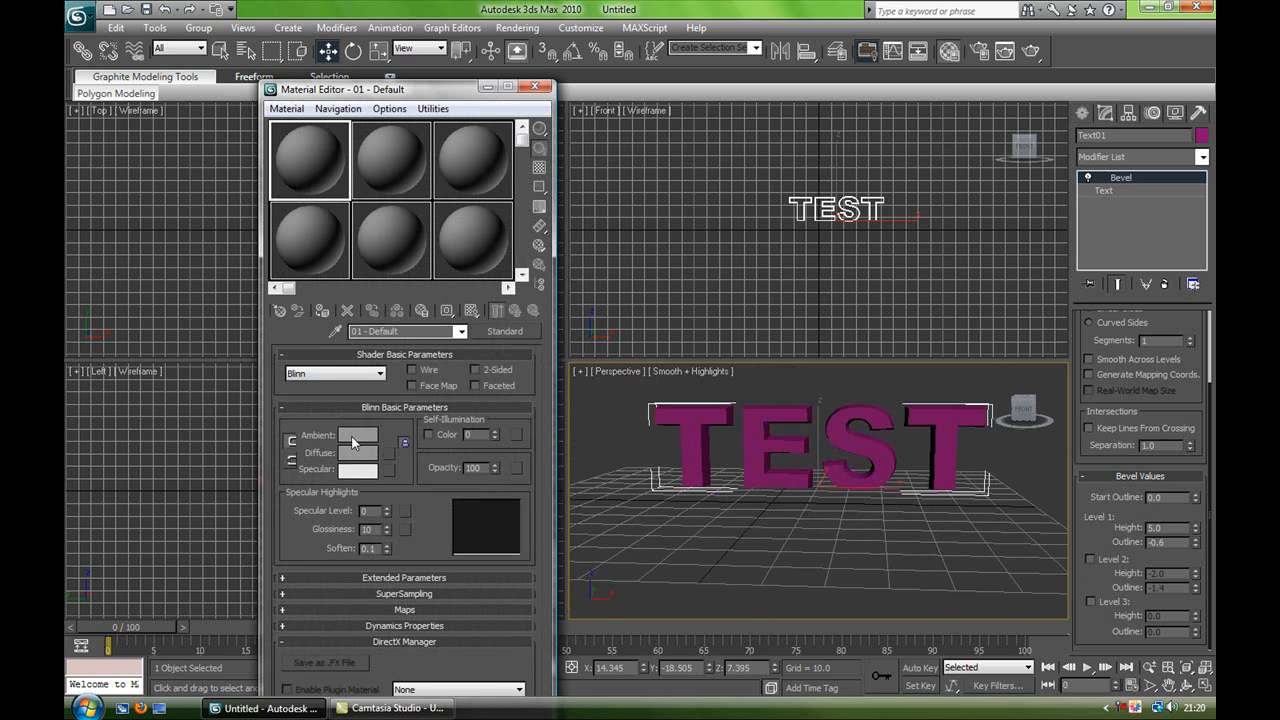
# Step: Assign a red (255,0,0) material, Specular Level 95, Glossiness 40, to TEST
pyautogui.click(358, 435)
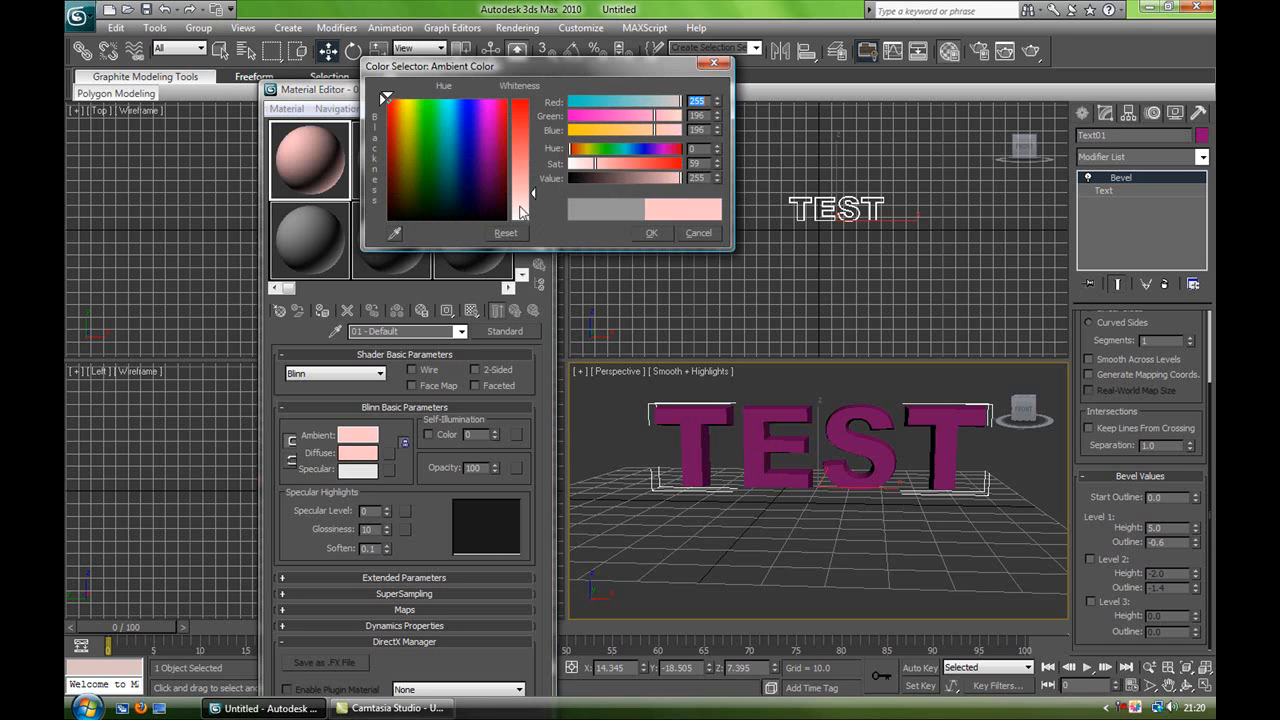
pyautogui.click(507, 97)
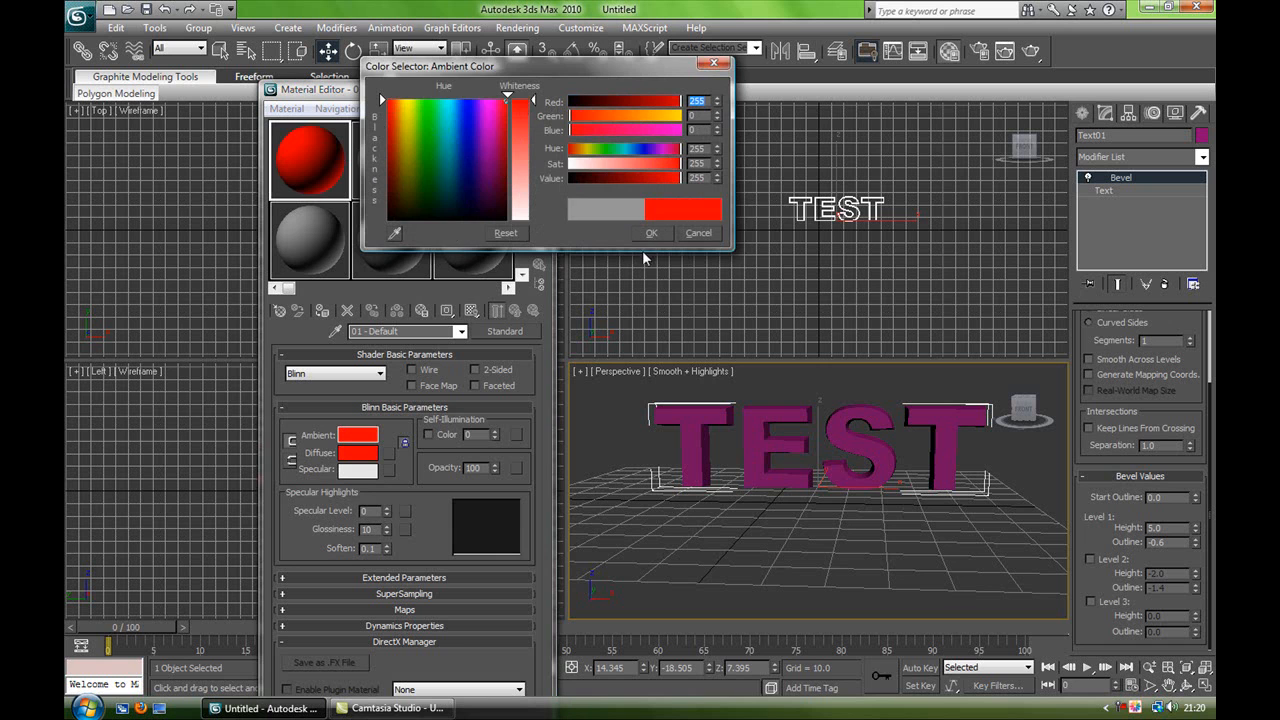
pyautogui.click(651, 232)
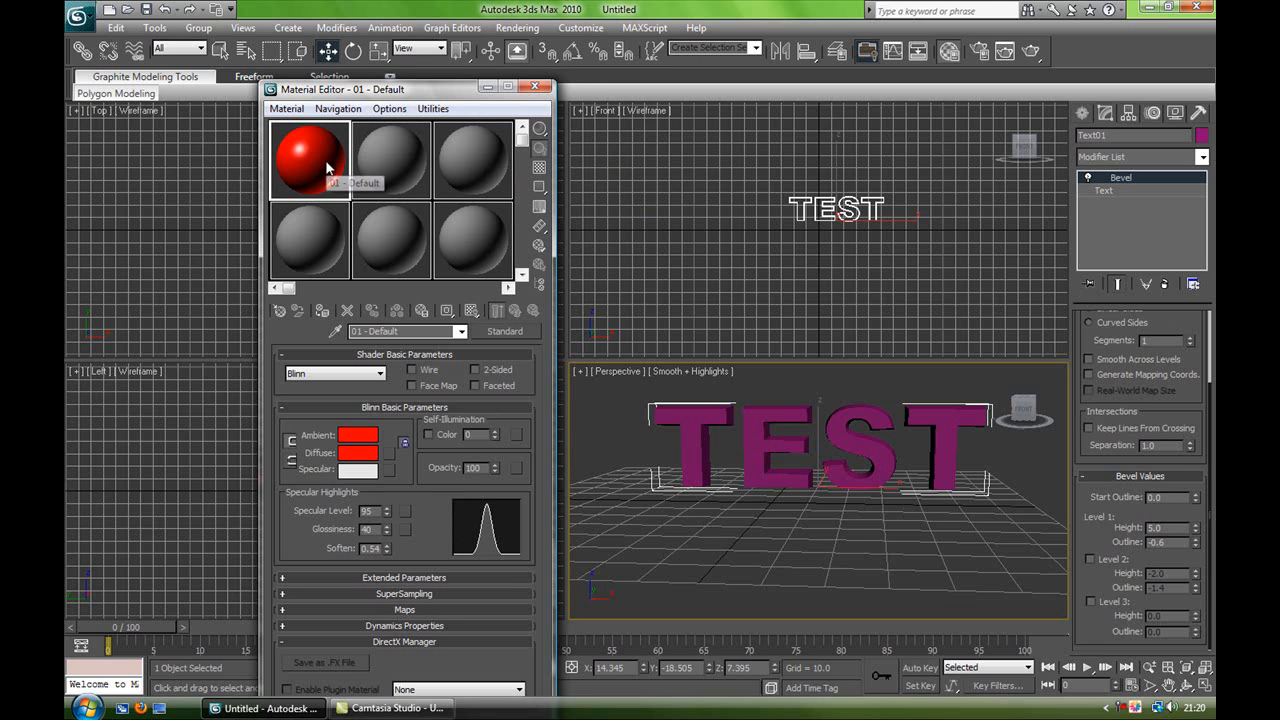
pyautogui.moveTo(323, 320)
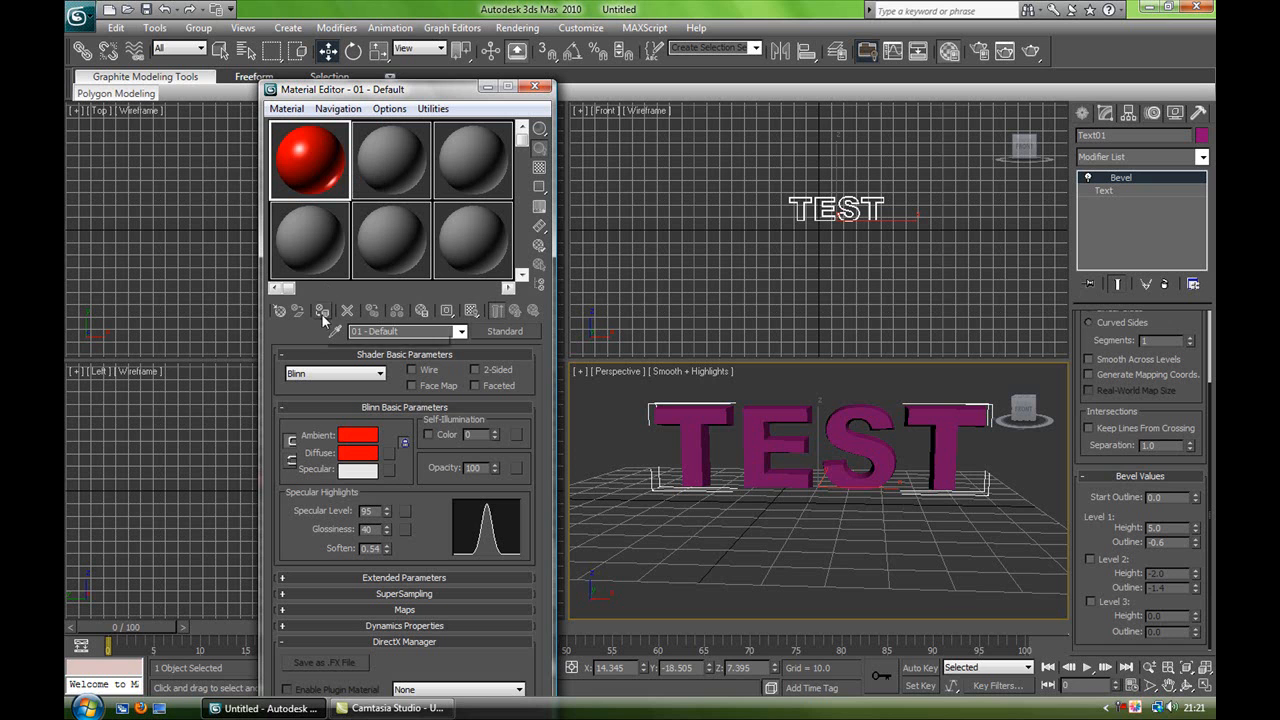
pyautogui.click(322, 310)
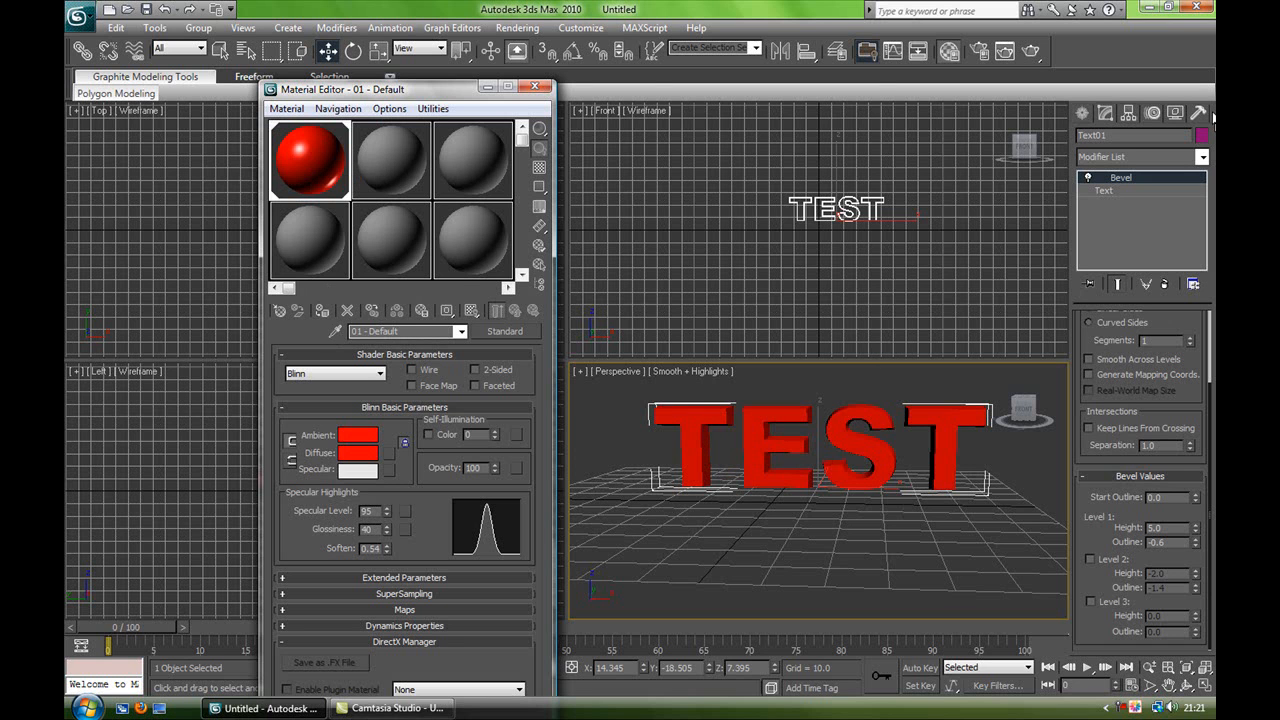
pyautogui.click(534, 86)
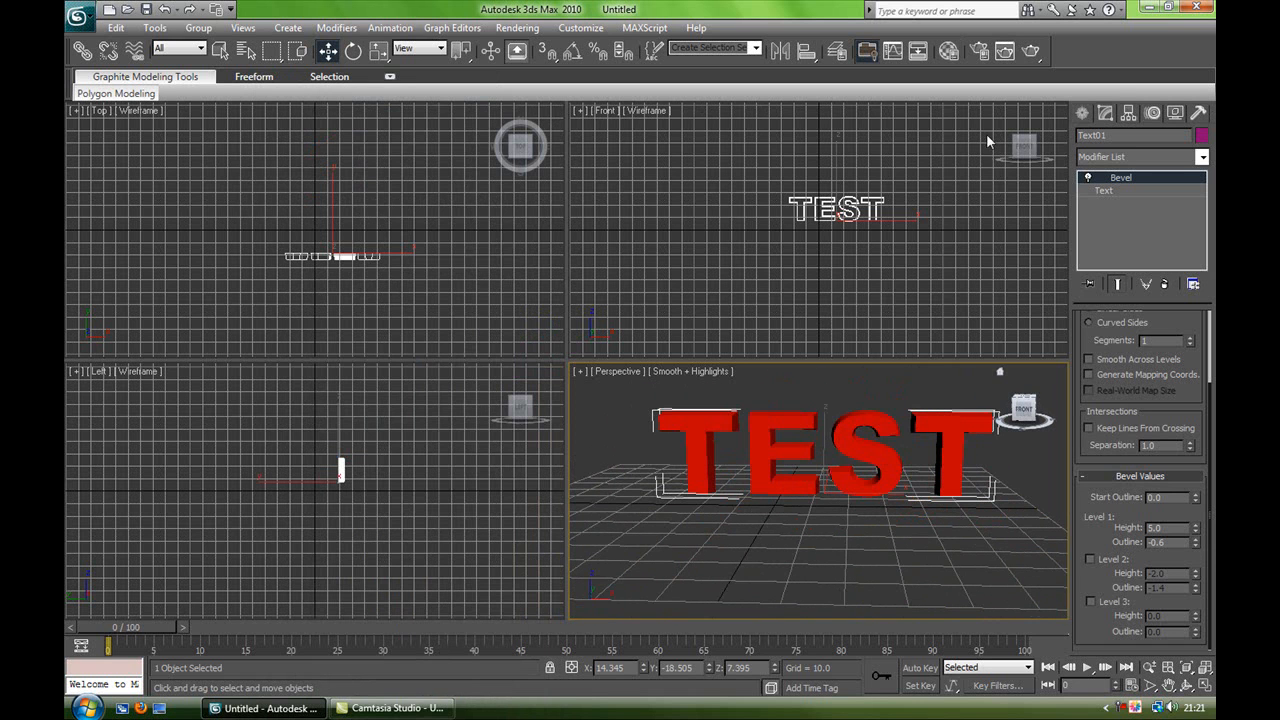
pyautogui.moveTo(1031, 52)
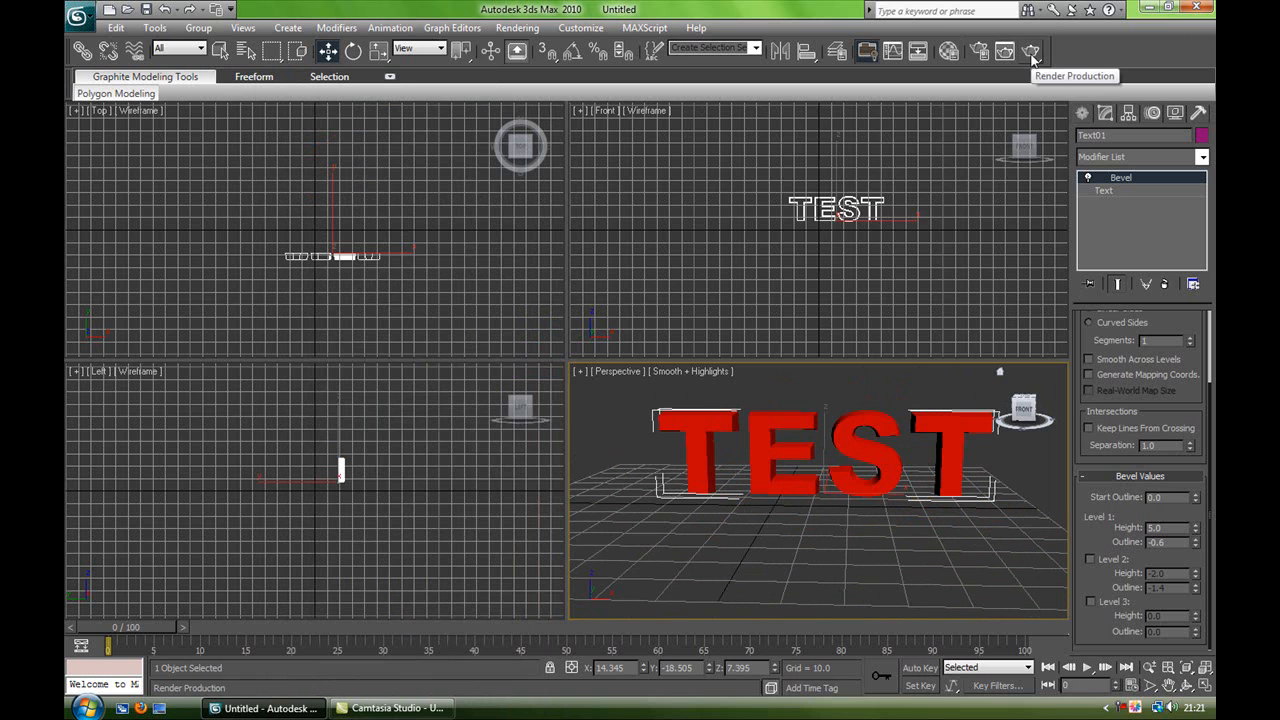
pyautogui.click(1031, 51)
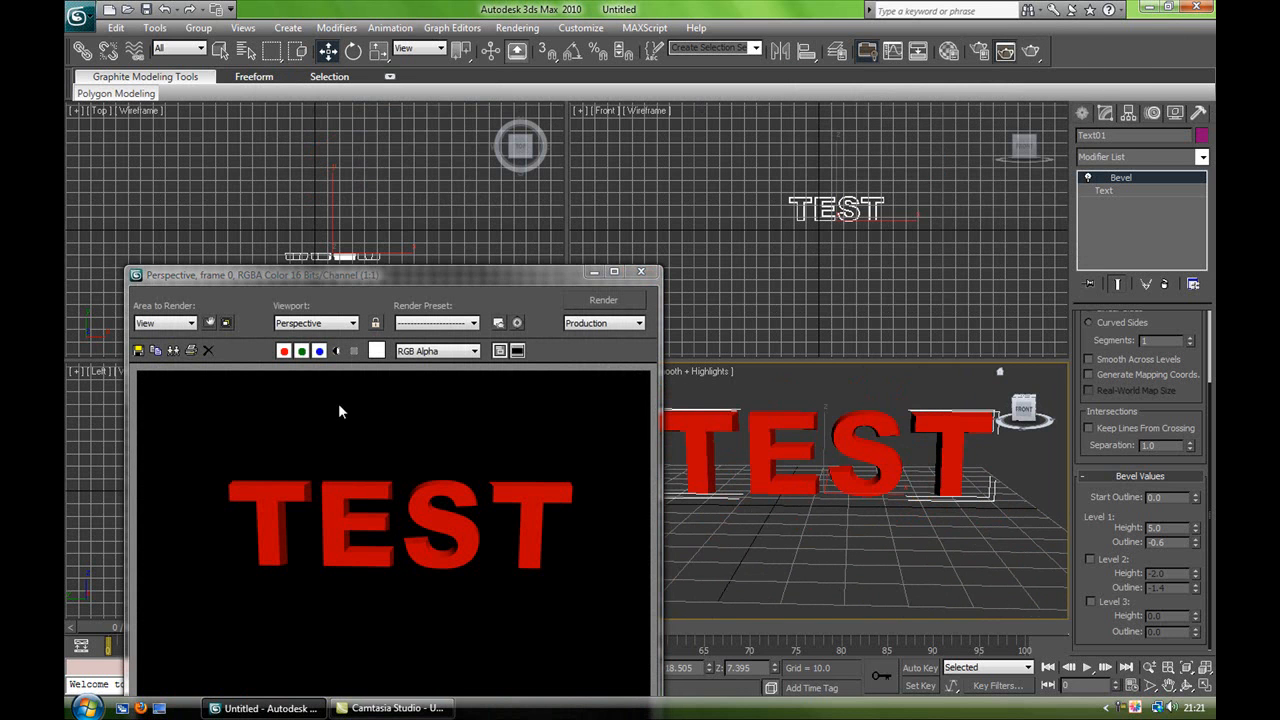
pyautogui.moveTo(280, 607)
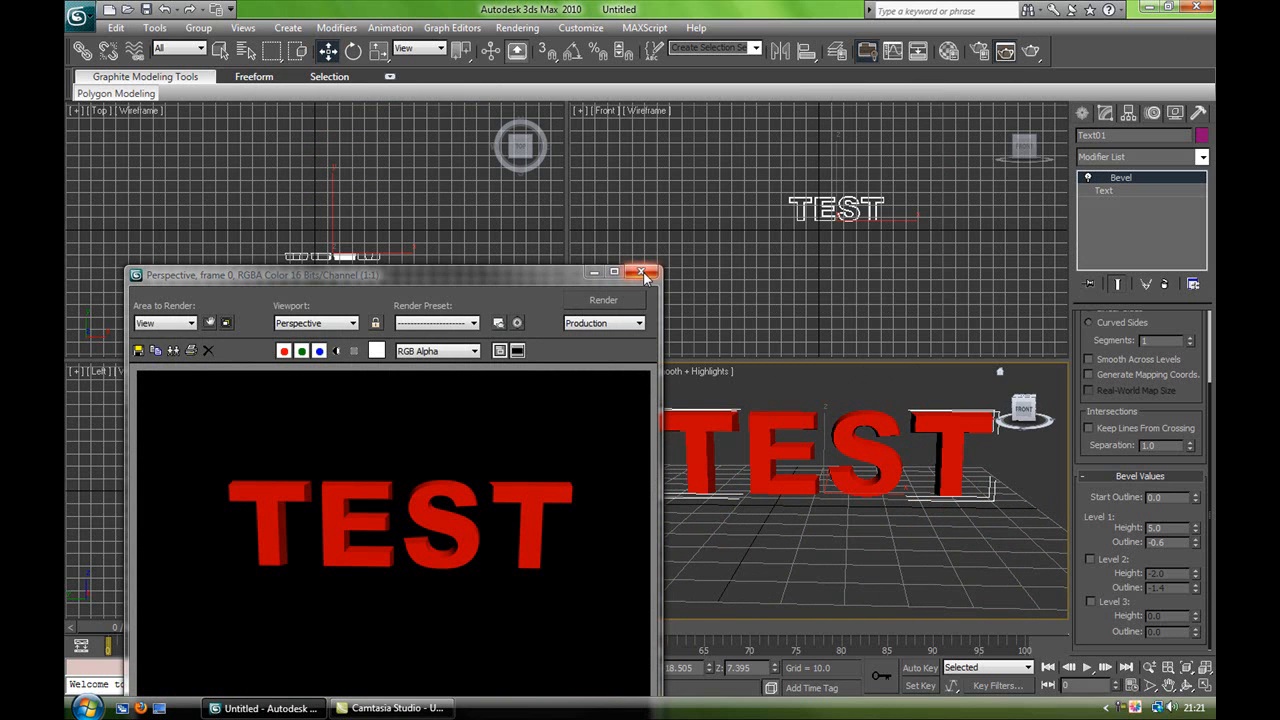
pyautogui.click(643, 273)
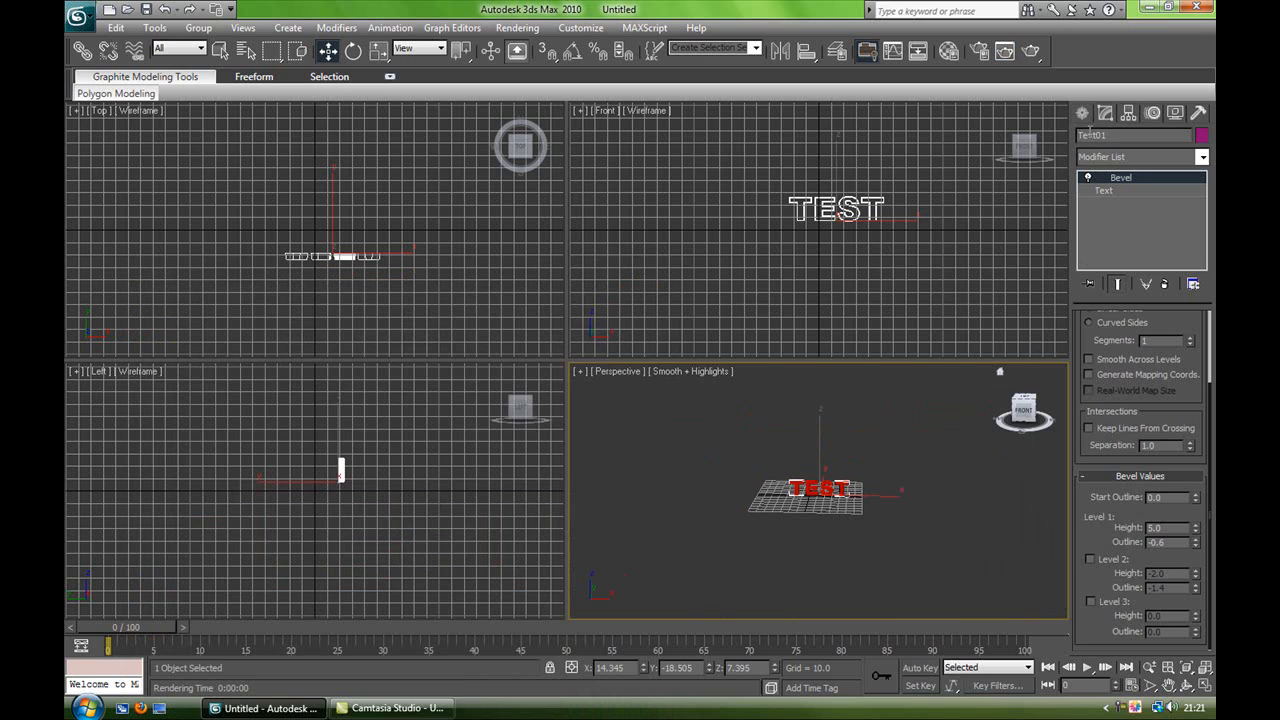
# Step: Switch the Create panel to Geometry Standard Primitives for the backdrop box
pyautogui.click(1084, 113)
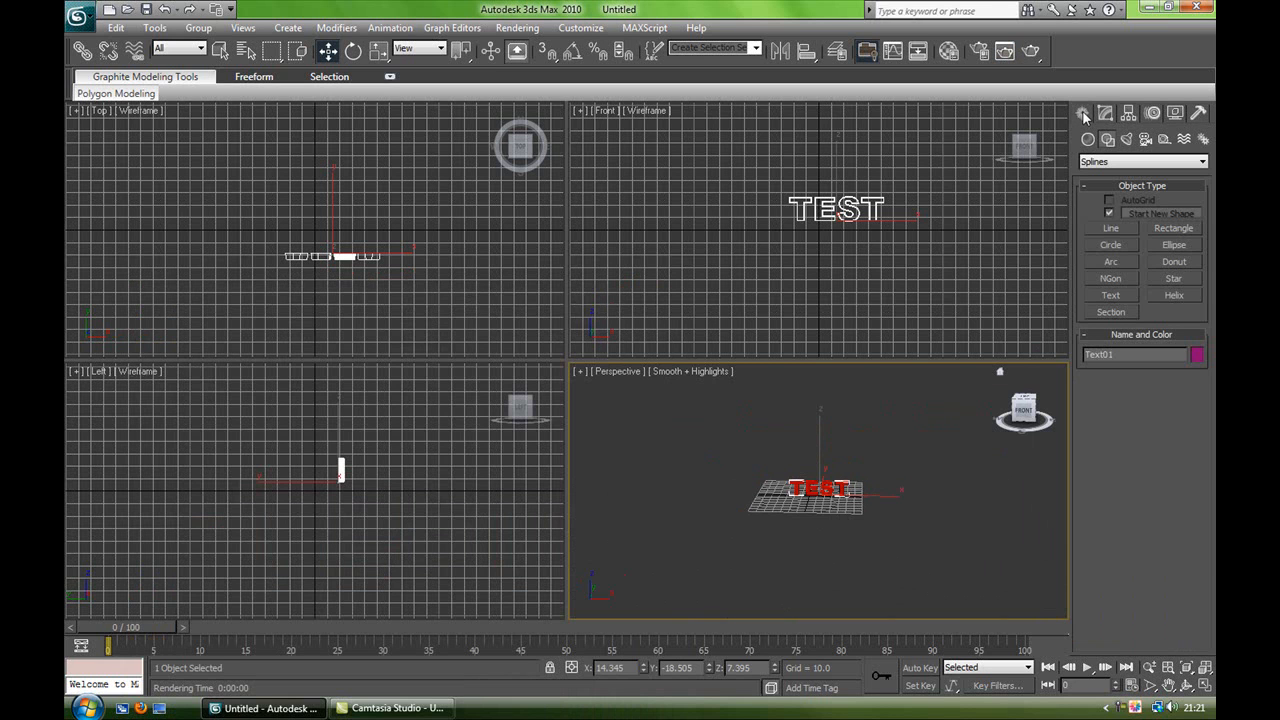
pyautogui.moveTo(1065, 171)
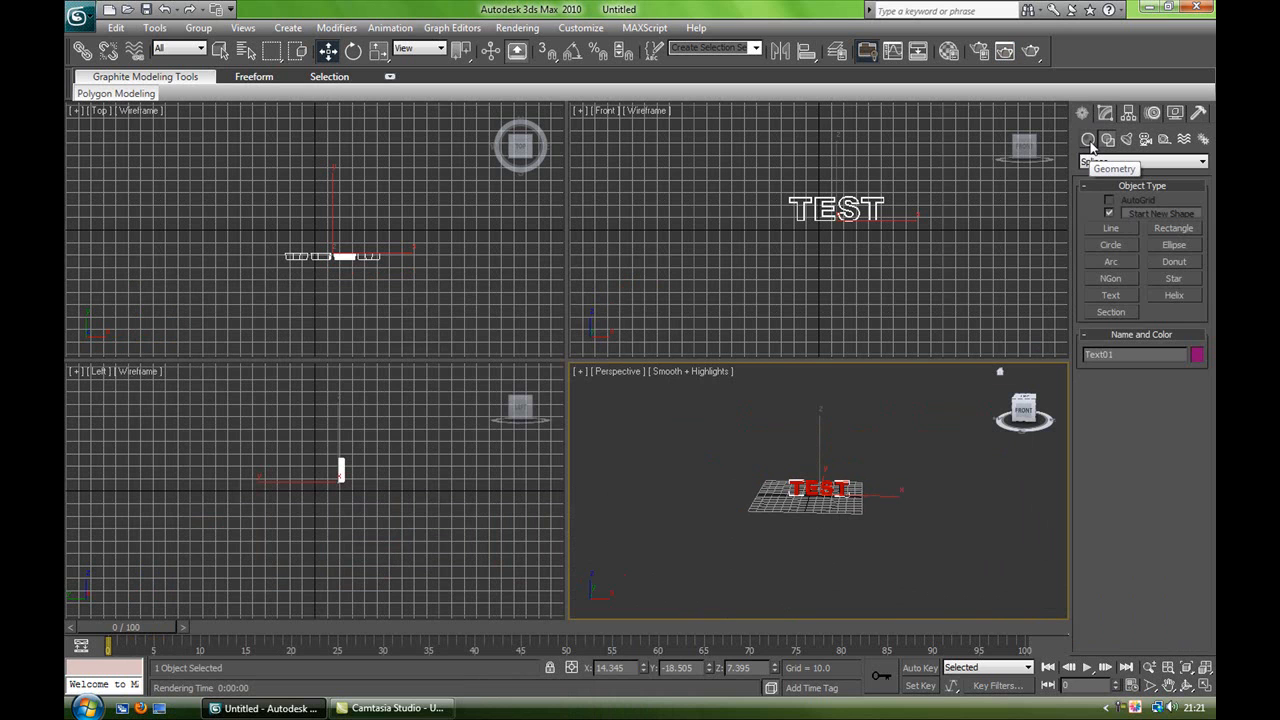
pyautogui.click(1106, 140)
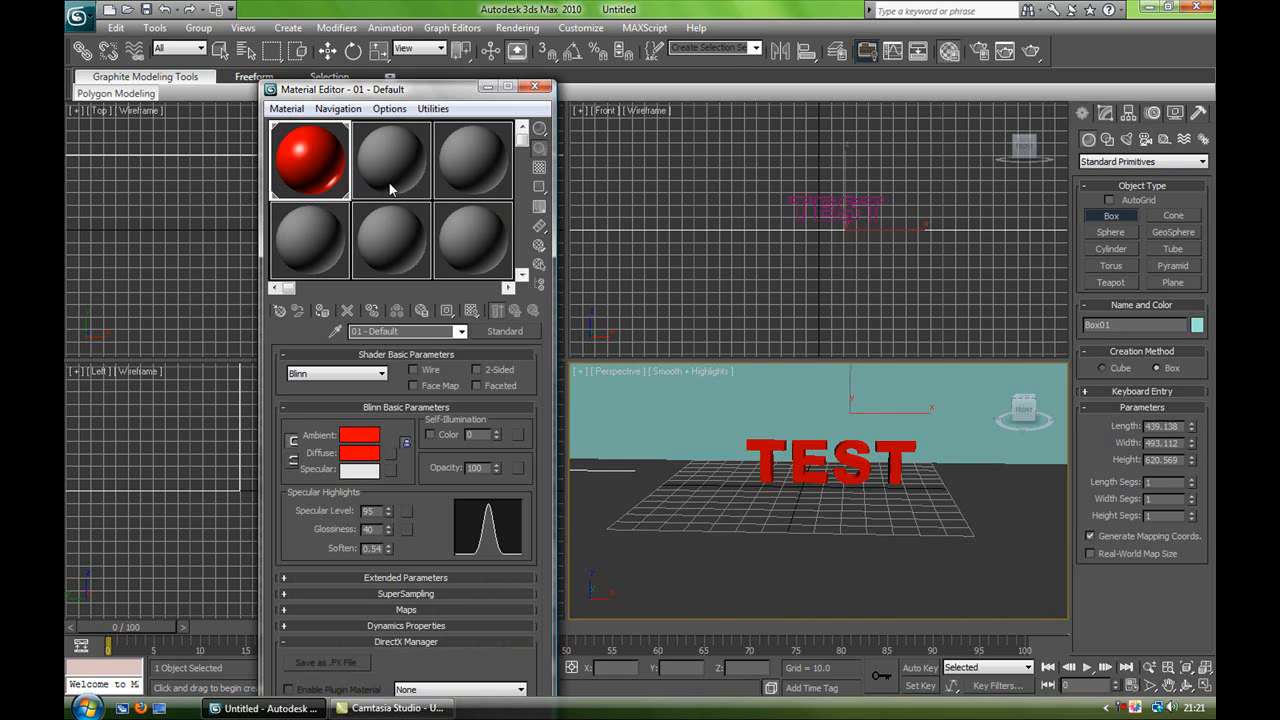
# Step: Assign the white slot 02 material to the box and render the Perspective view
pyautogui.click(358, 436)
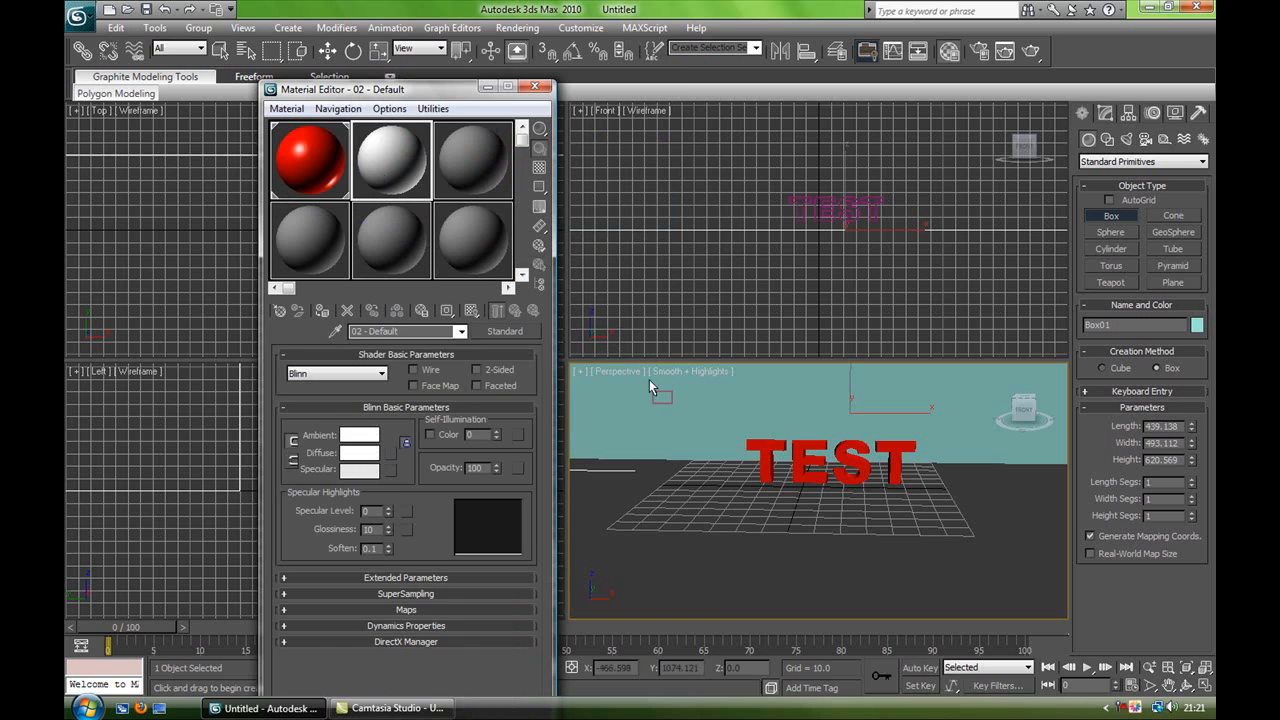
pyautogui.click(534, 86)
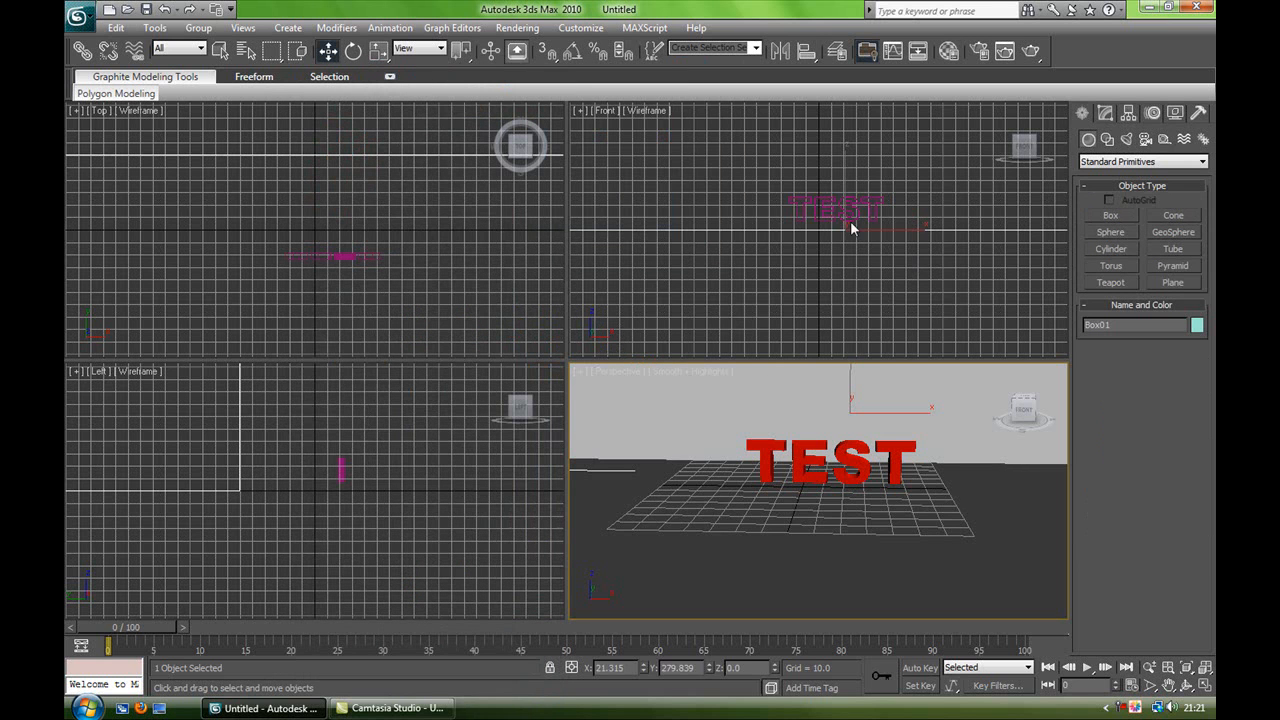
pyautogui.click(760, 228)
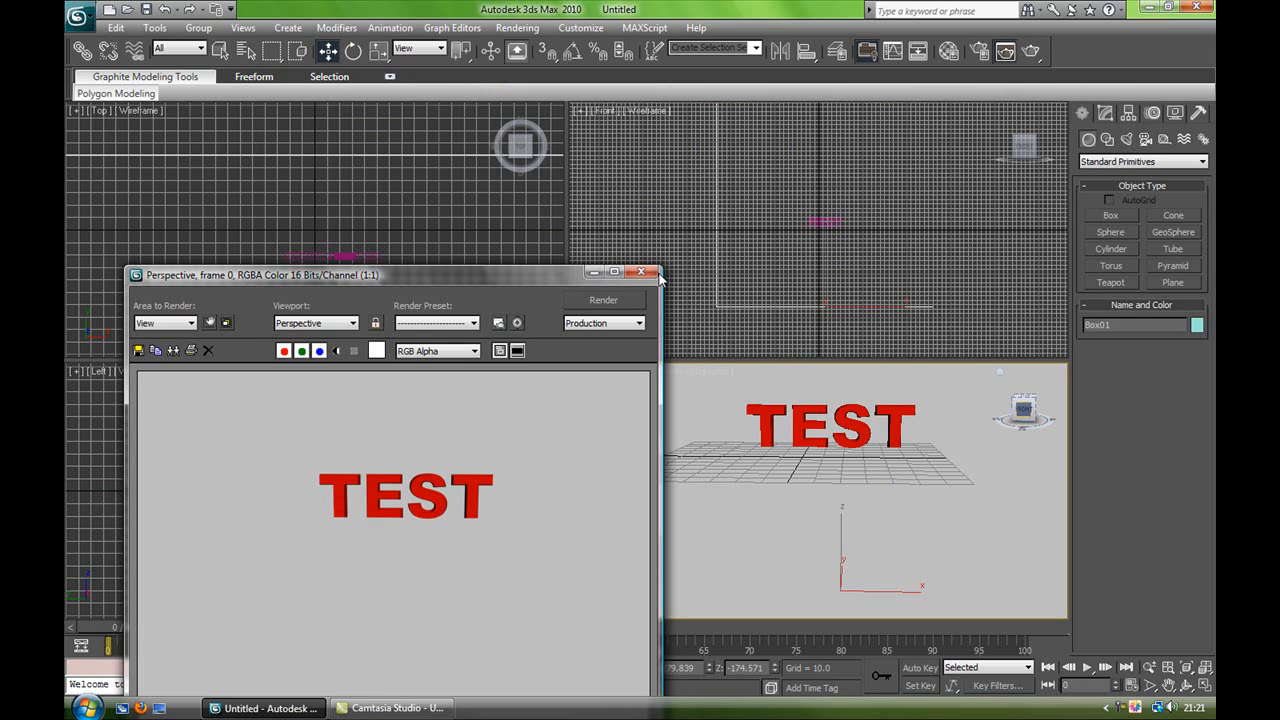
# Step: Close the rendered frame window showing red TEST on the backdrop
pyautogui.click(644, 272)
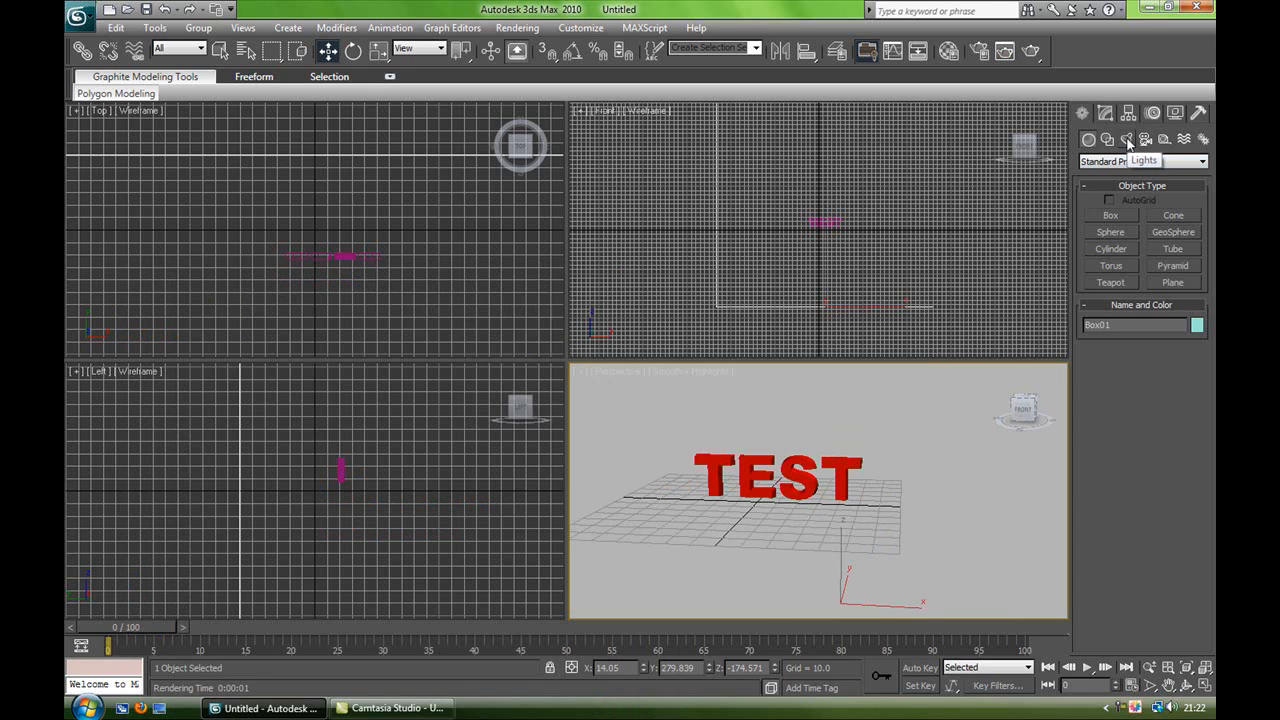
# Step: Create an mr Area Omni light and move it left of and in front of TEST
pyautogui.click(1200, 161)
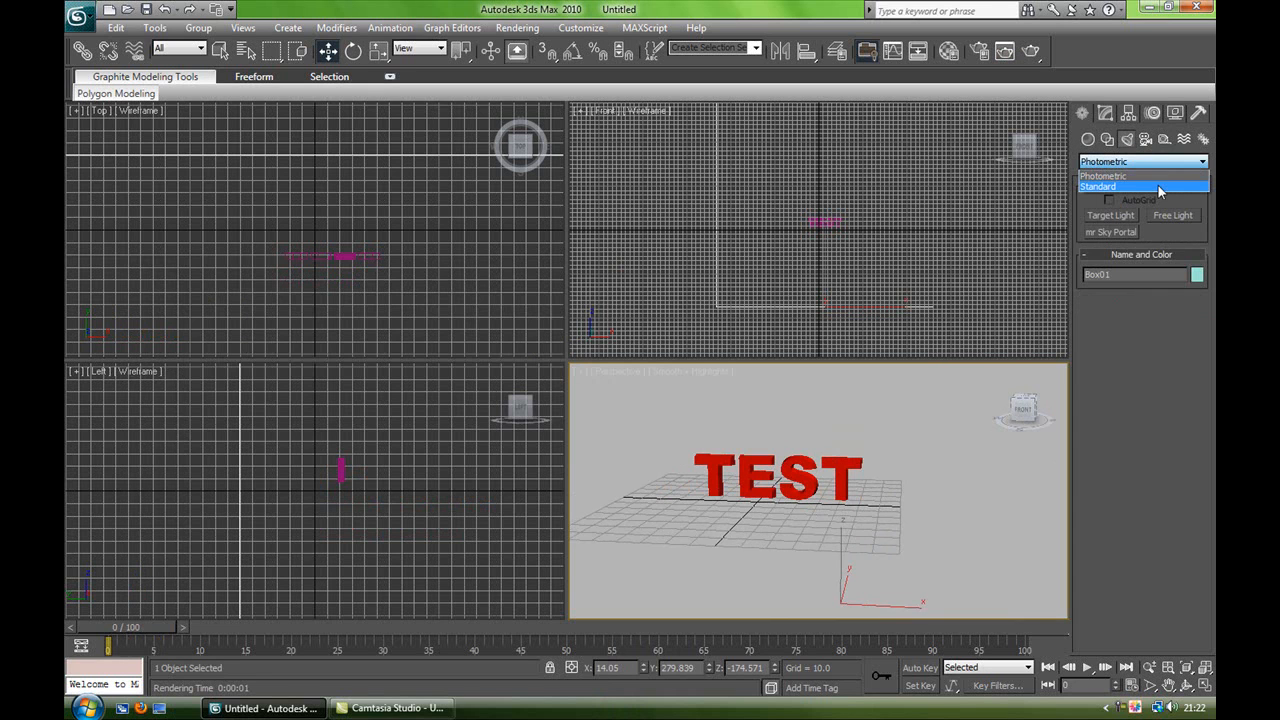
pyautogui.click(1097, 187)
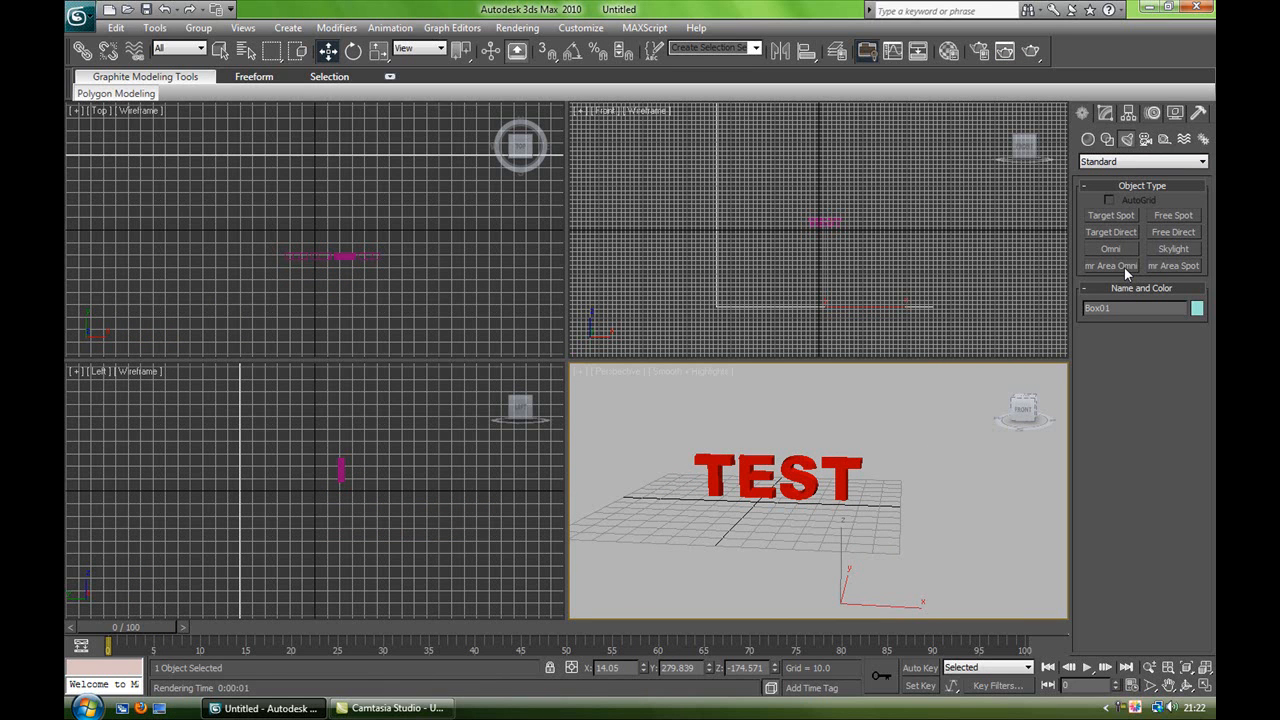
pyautogui.click(1110, 265)
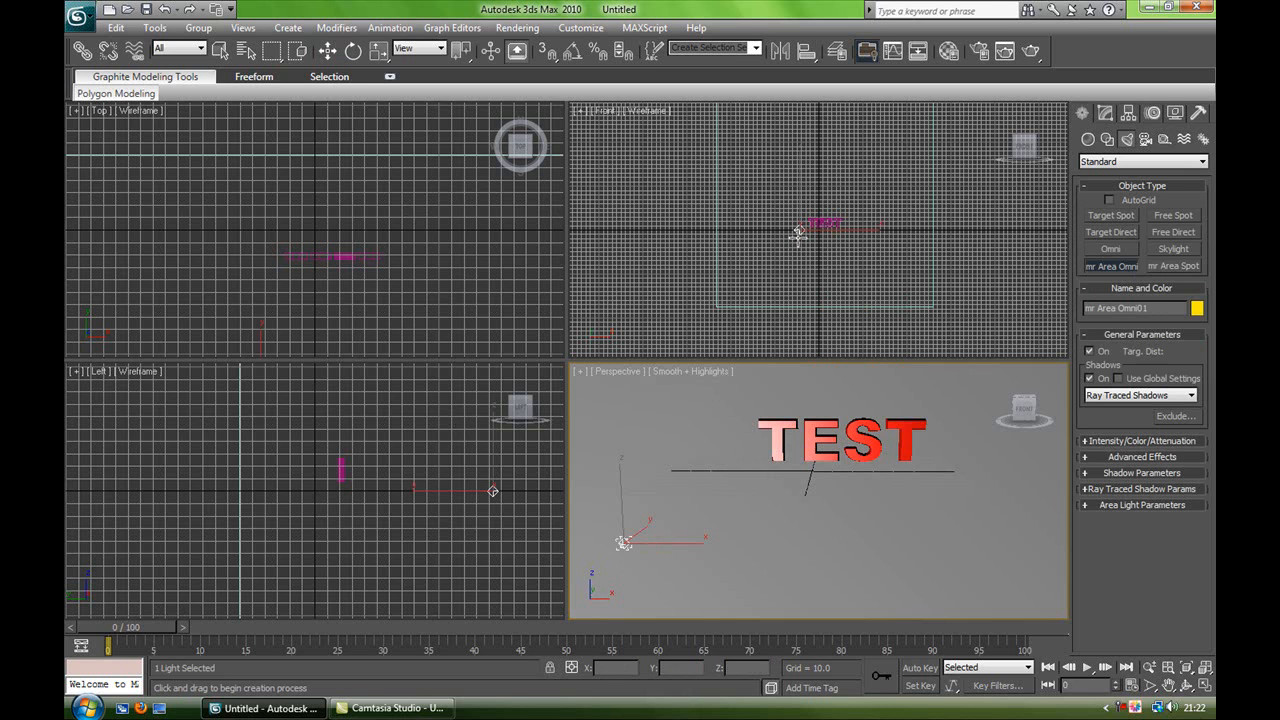
pyautogui.moveTo(327, 51)
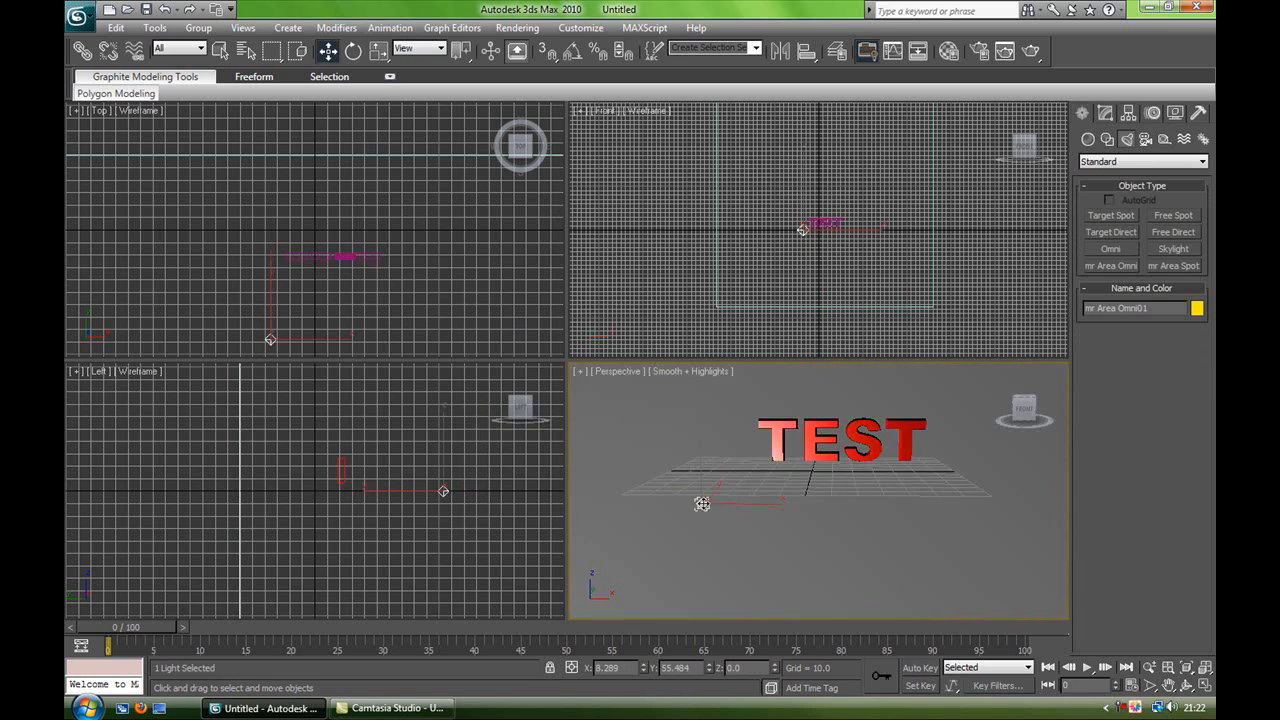
pyautogui.moveTo(703, 503); pyautogui.dragTo(677, 533)
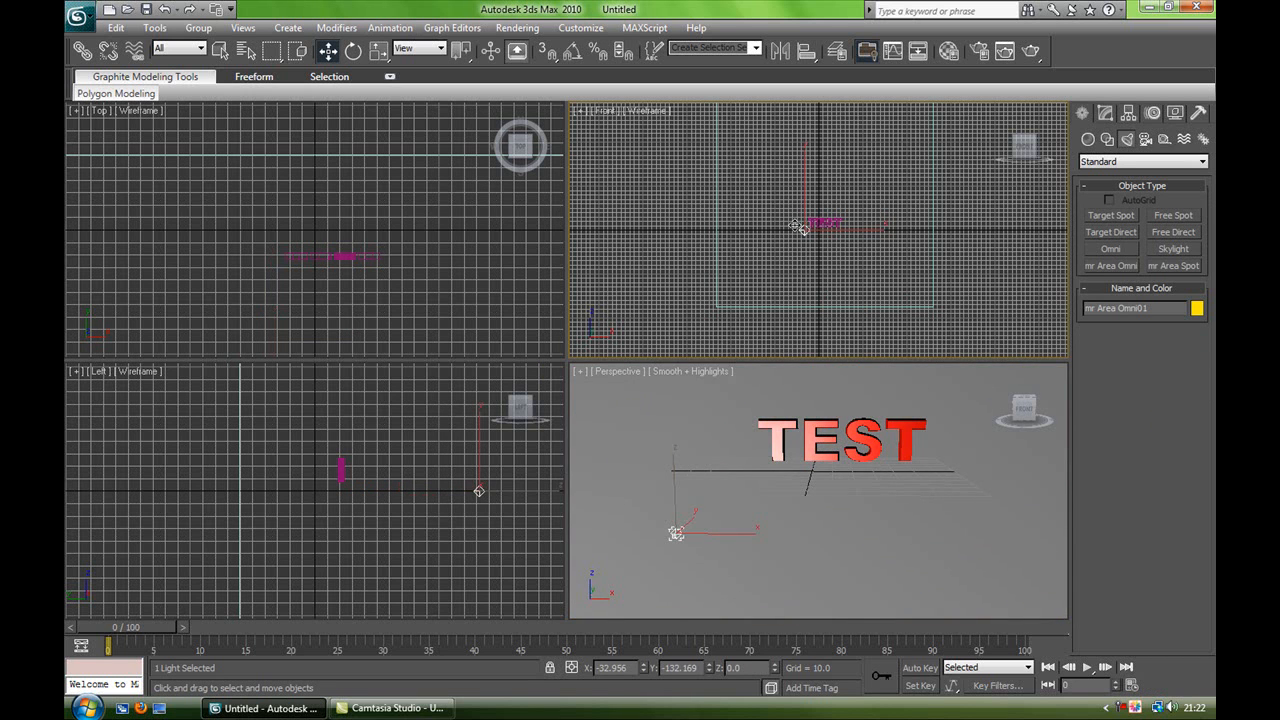
pyautogui.moveTo(677, 533); pyautogui.dragTo(700, 480)
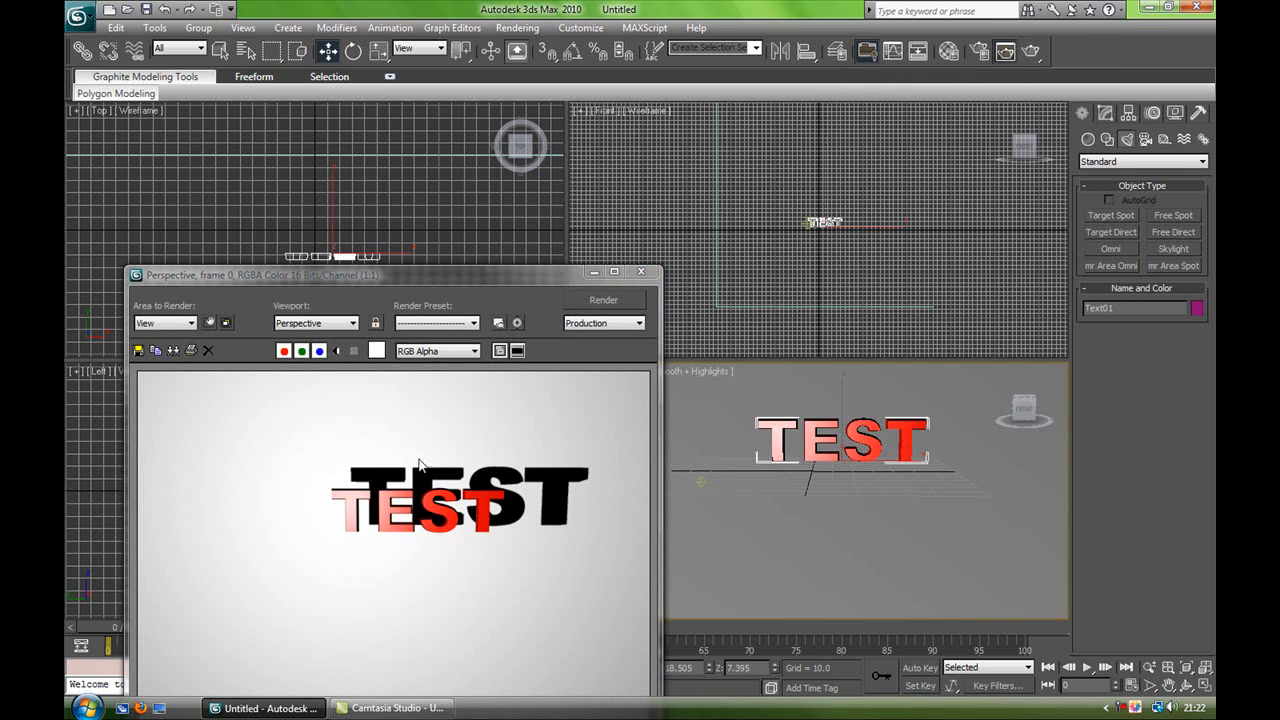
pyautogui.moveTo(418, 417)
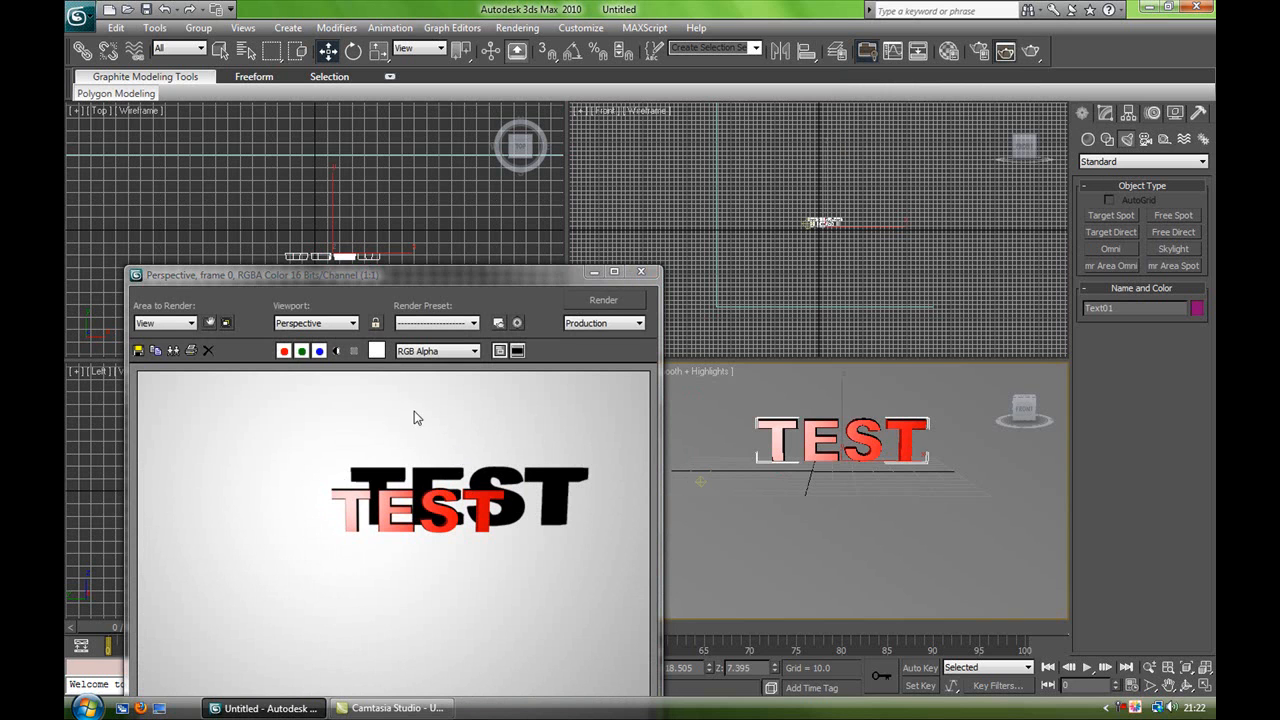
# Step: Close the rendered frame showing TEST and its dark shadow
pyautogui.click(641, 271)
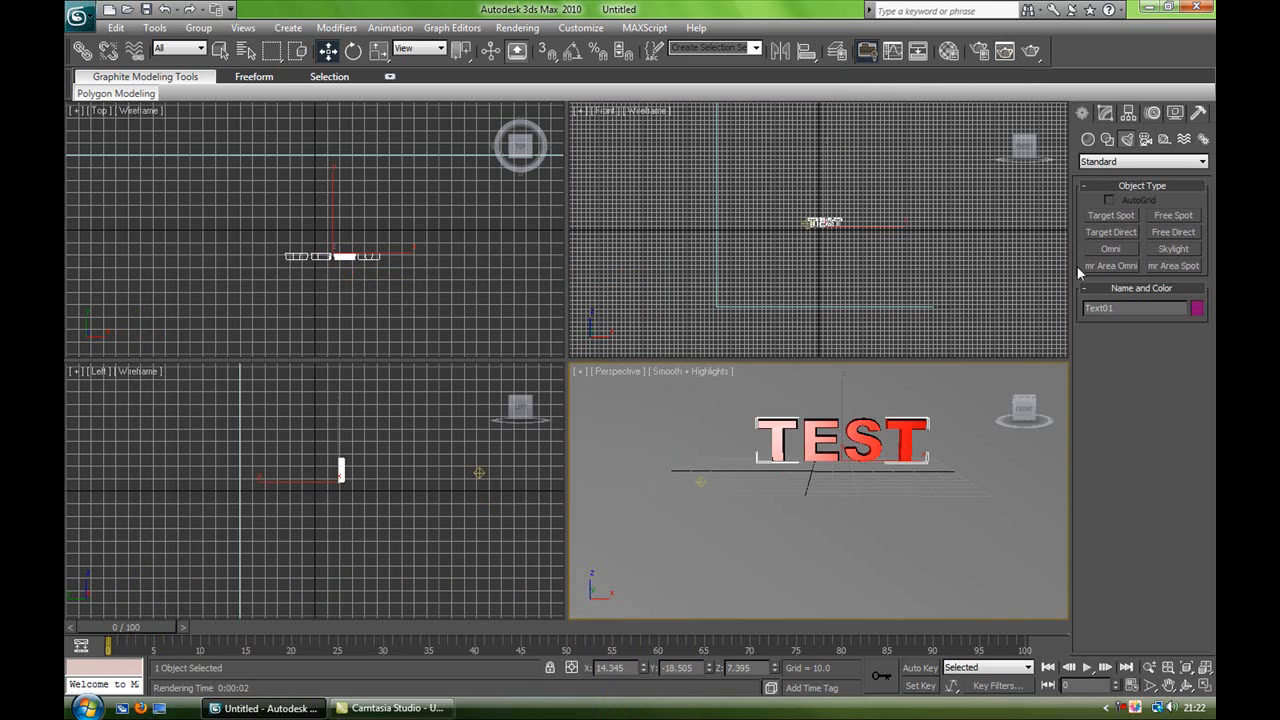
pyautogui.moveTo(702, 485)
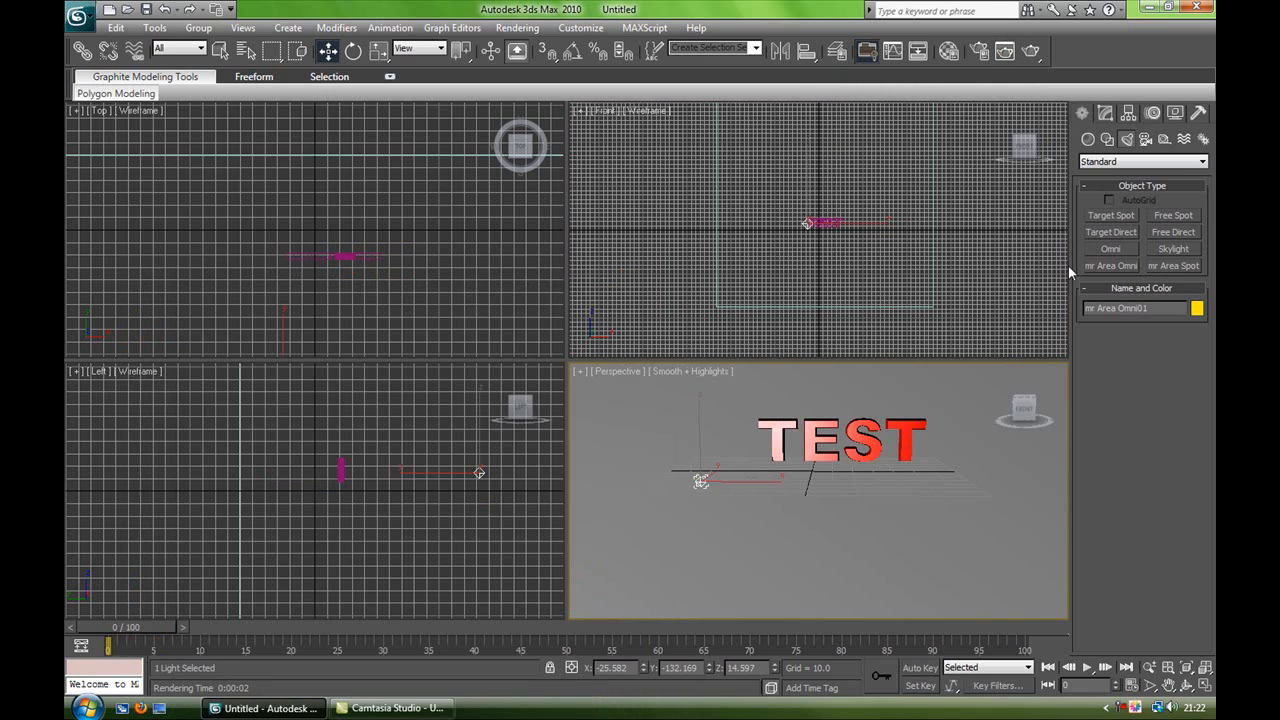
# Step: Open the Modify panel parameters for mr Area Omni01 to enable ray traced shadows
pyautogui.click(1105, 112)
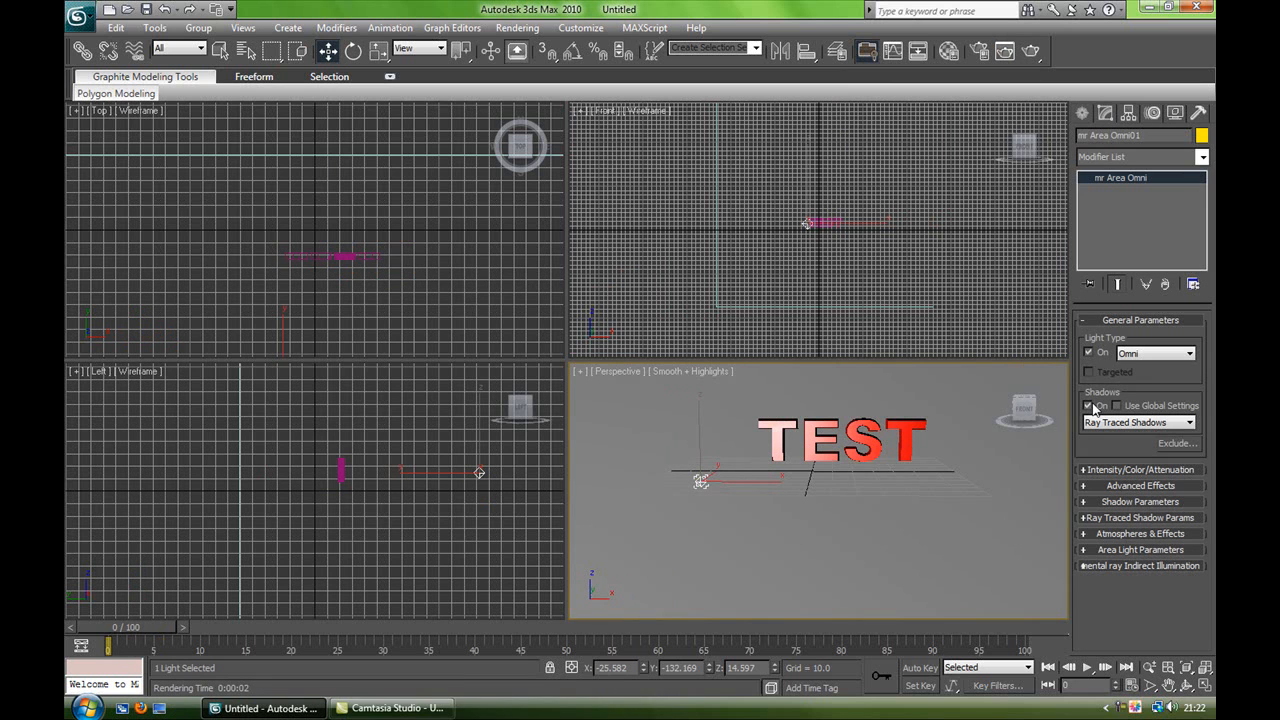
pyautogui.moveTo(994, 462)
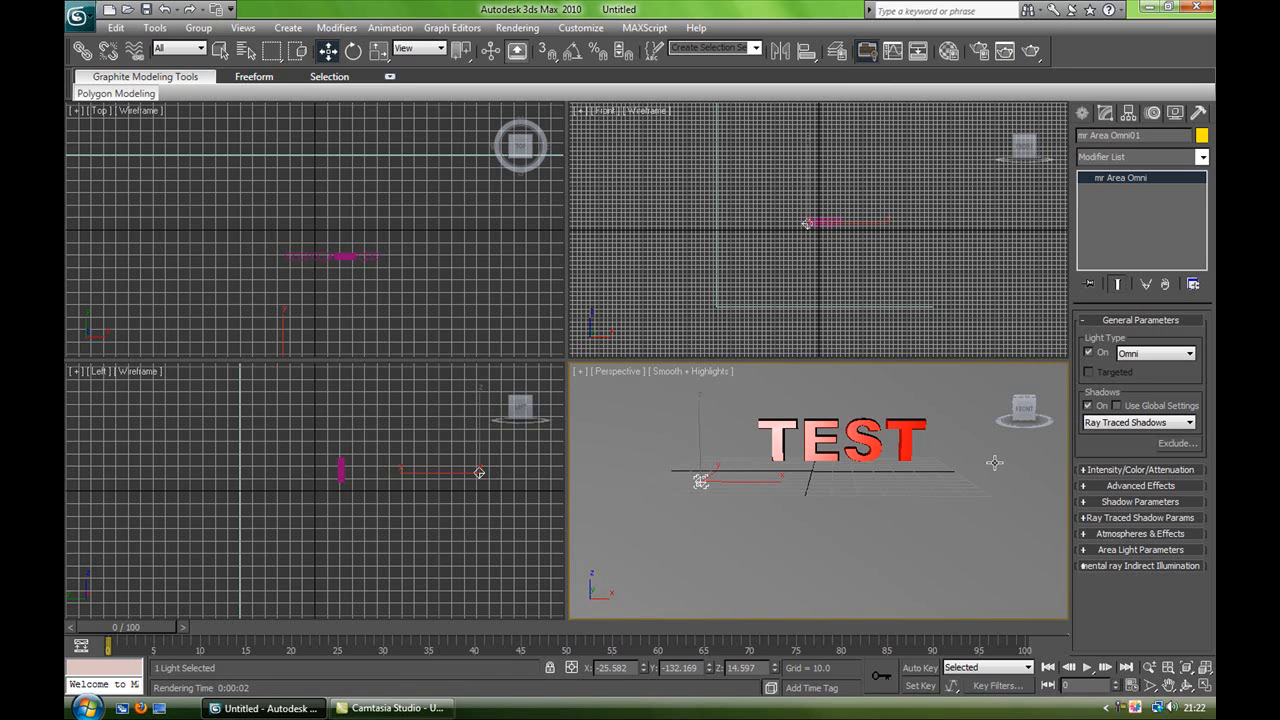
pyautogui.moveTo(753, 379)
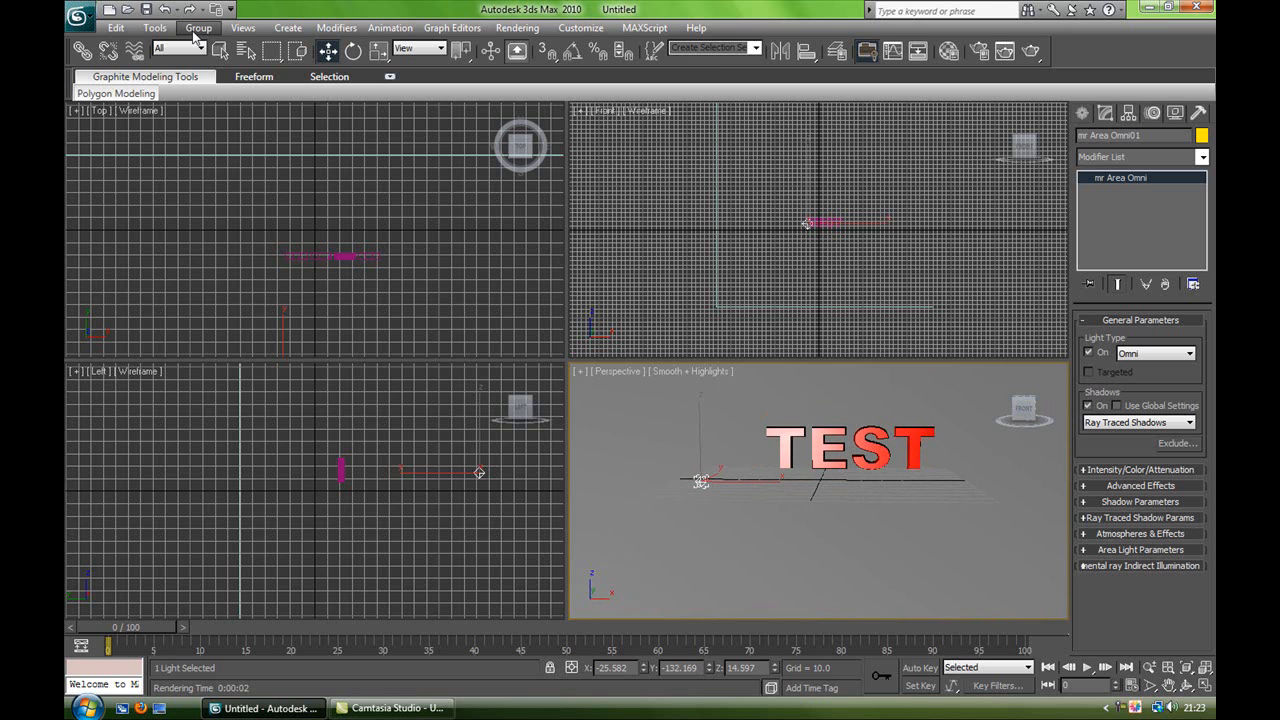
# Step: Create target camera Camera01 from the perspective view via Create > Cameras
pyautogui.click(288, 27)
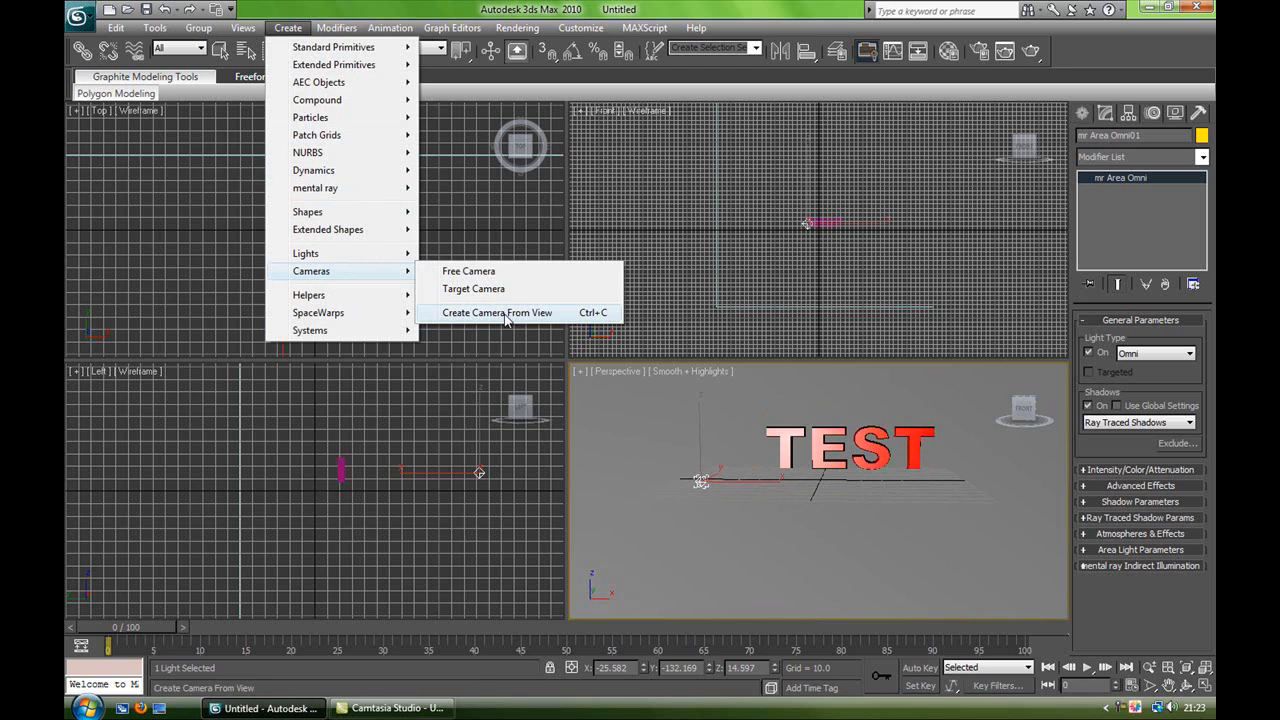
pyautogui.click(497, 312)
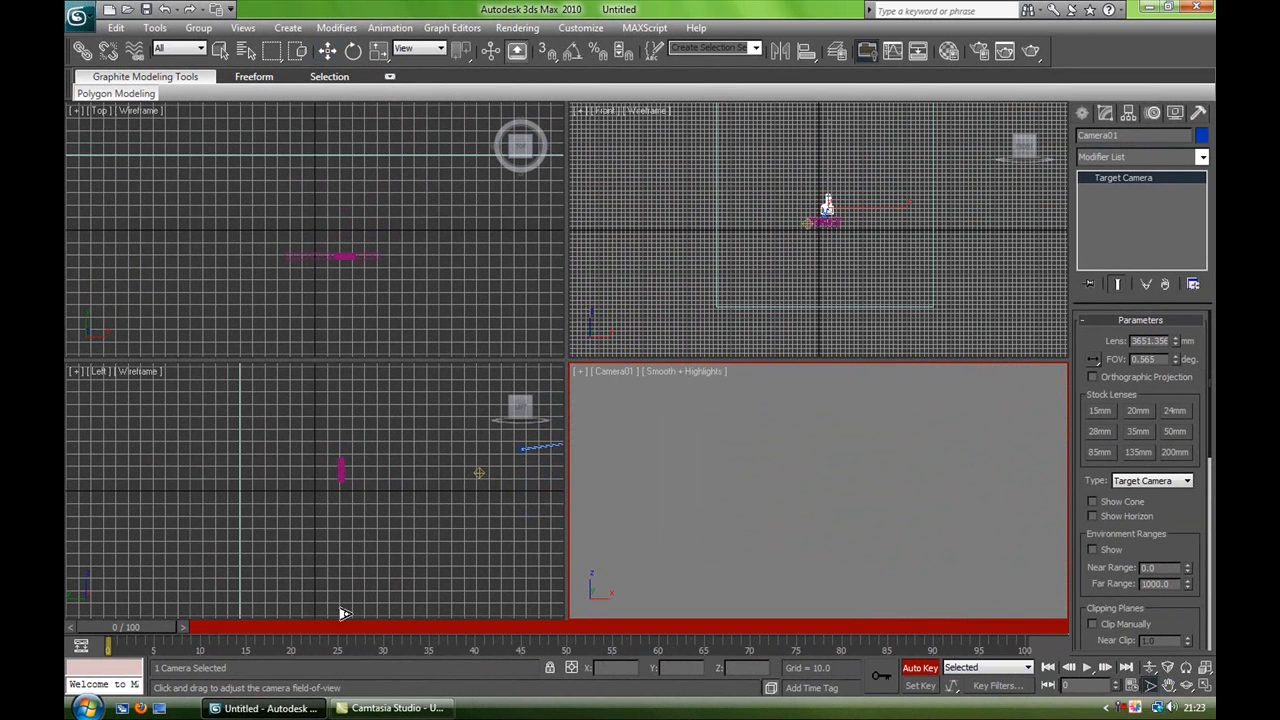
# Step: Scrub the time slider to frame 75 to key the camera zoom, then back to frame 0
pyautogui.moveTo(110, 627); pyautogui.dragTo(448, 627)
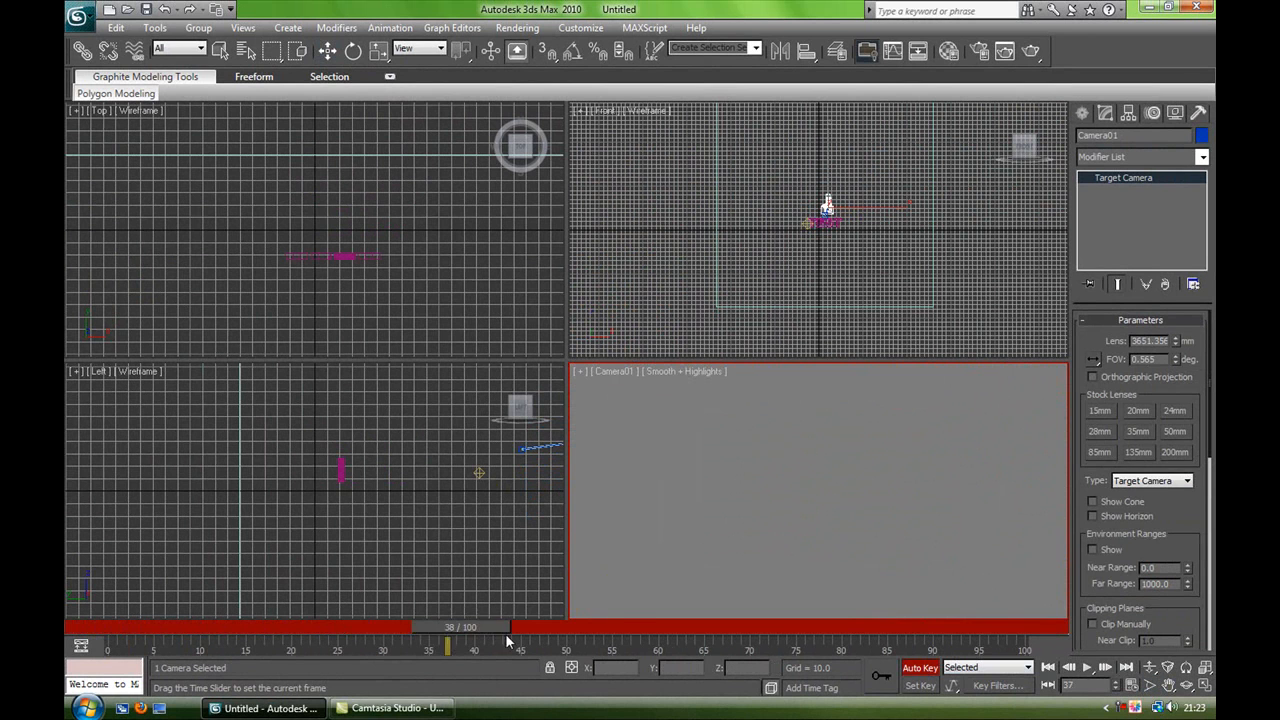
pyautogui.moveTo(447, 627); pyautogui.dragTo(520, 627)
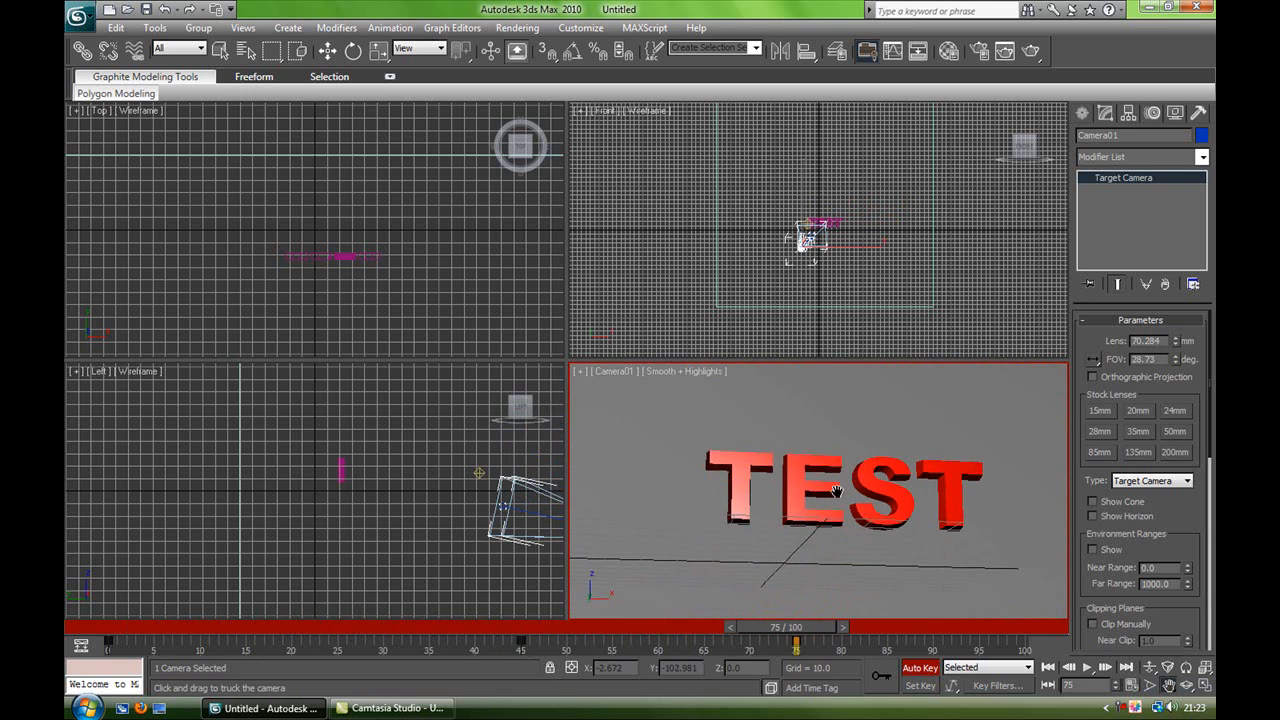
pyautogui.moveTo(795, 640); pyautogui.dragTo(425, 640)
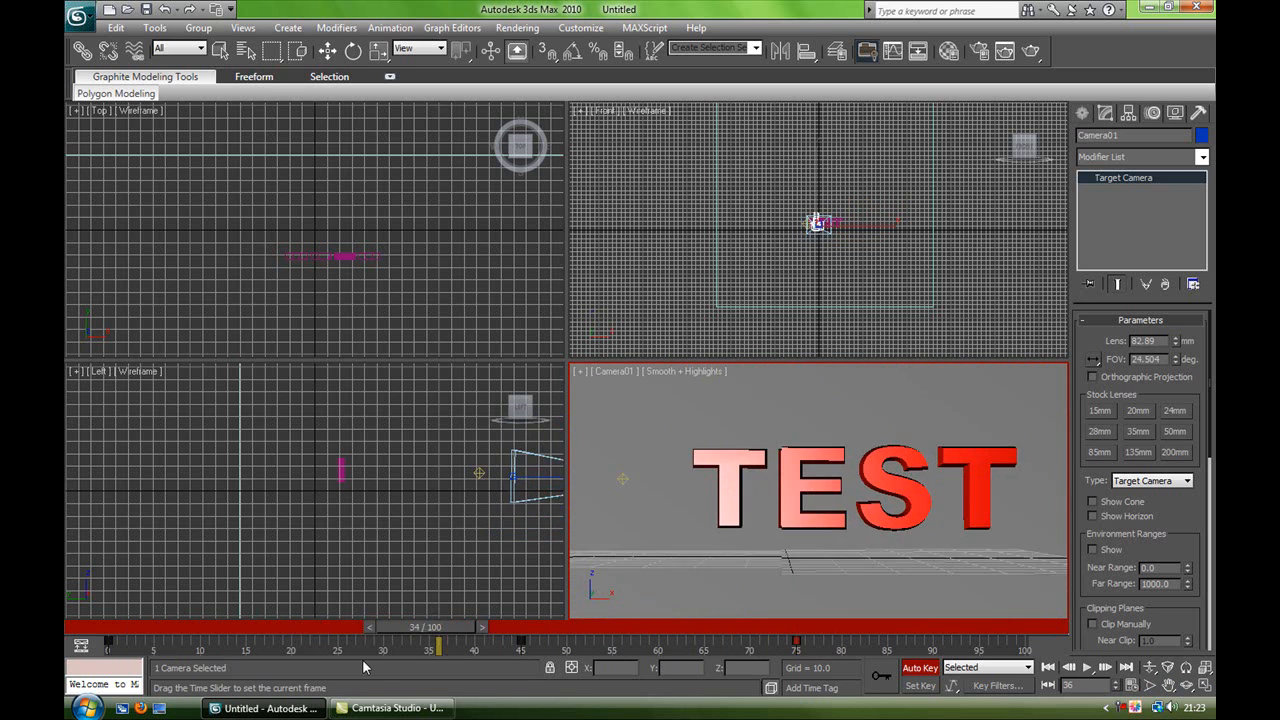
pyautogui.moveTo(430, 625); pyautogui.dragTo(780, 645)
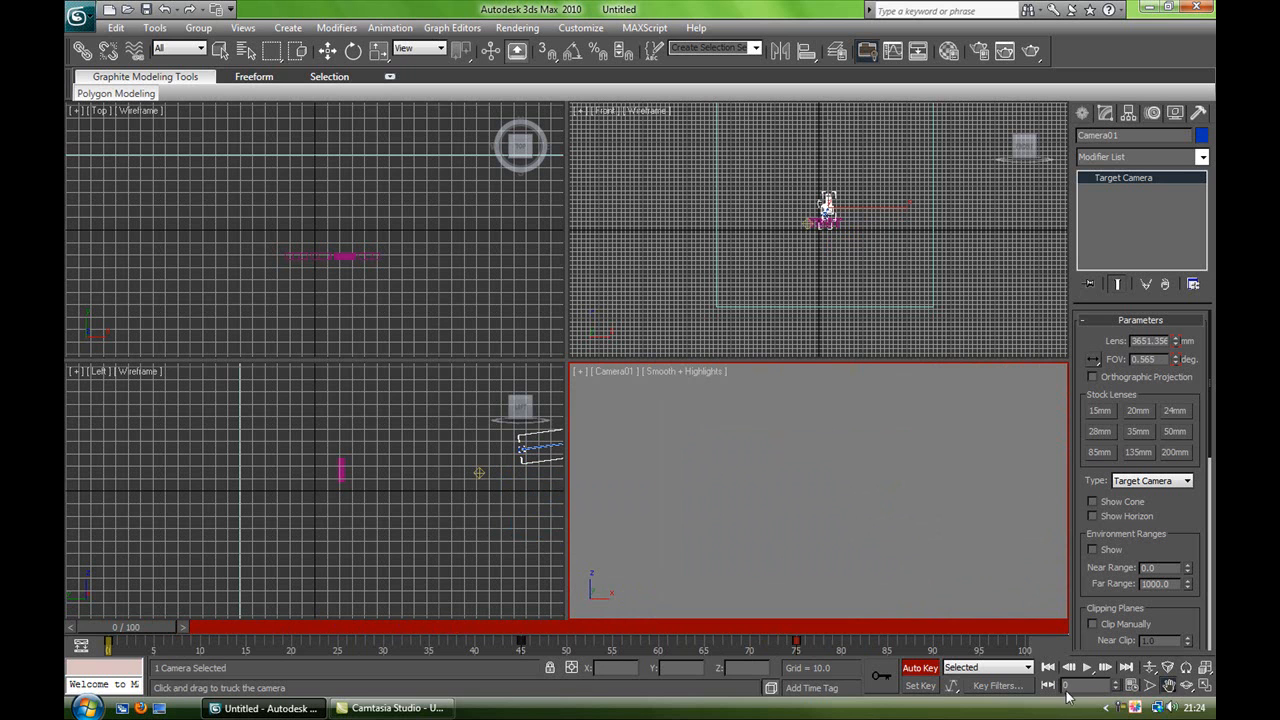
# Step: Step the time slider through frames 73–75 to add angled, close-framed camera keys
pyautogui.click(1104, 667)
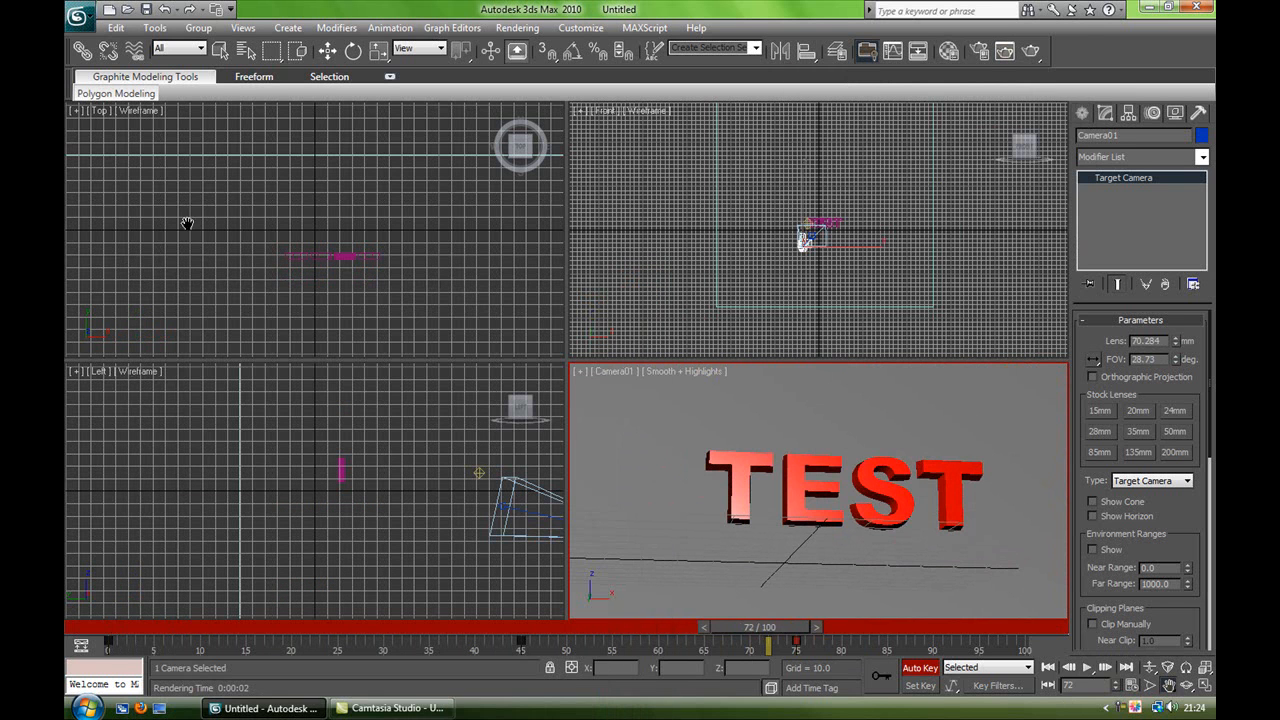
pyautogui.moveTo(730, 538)
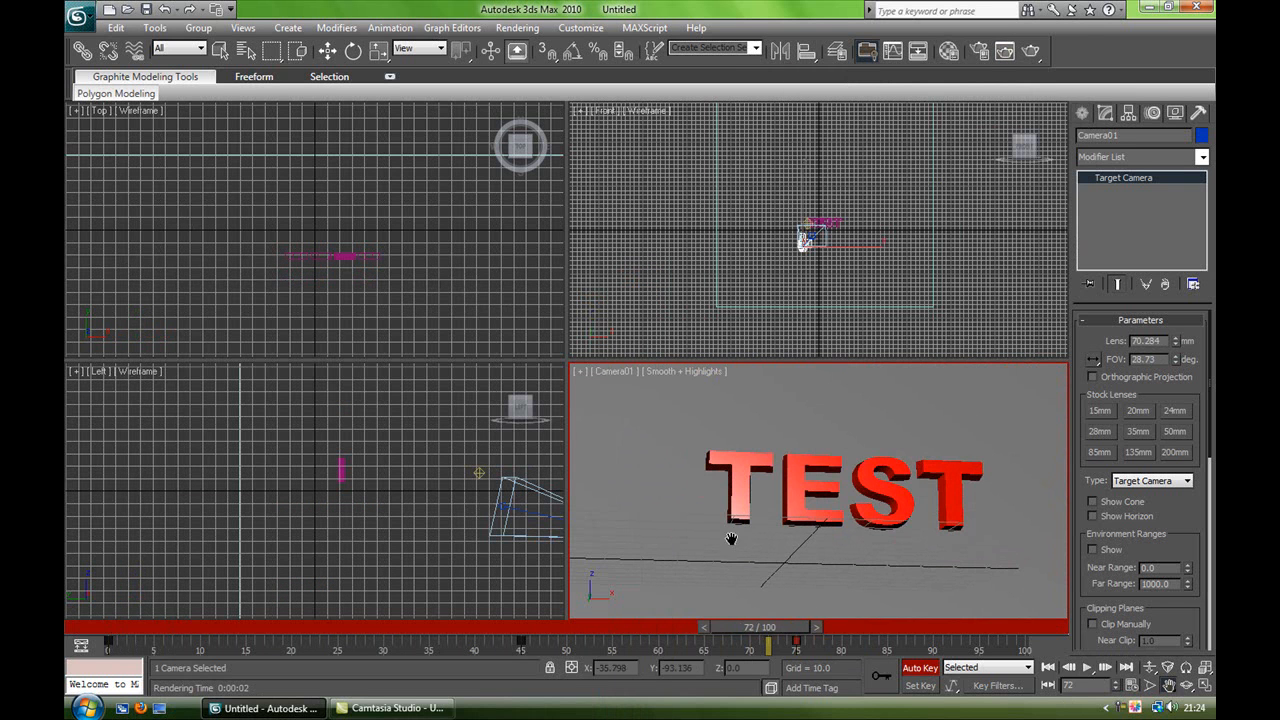
pyautogui.click(833, 627)
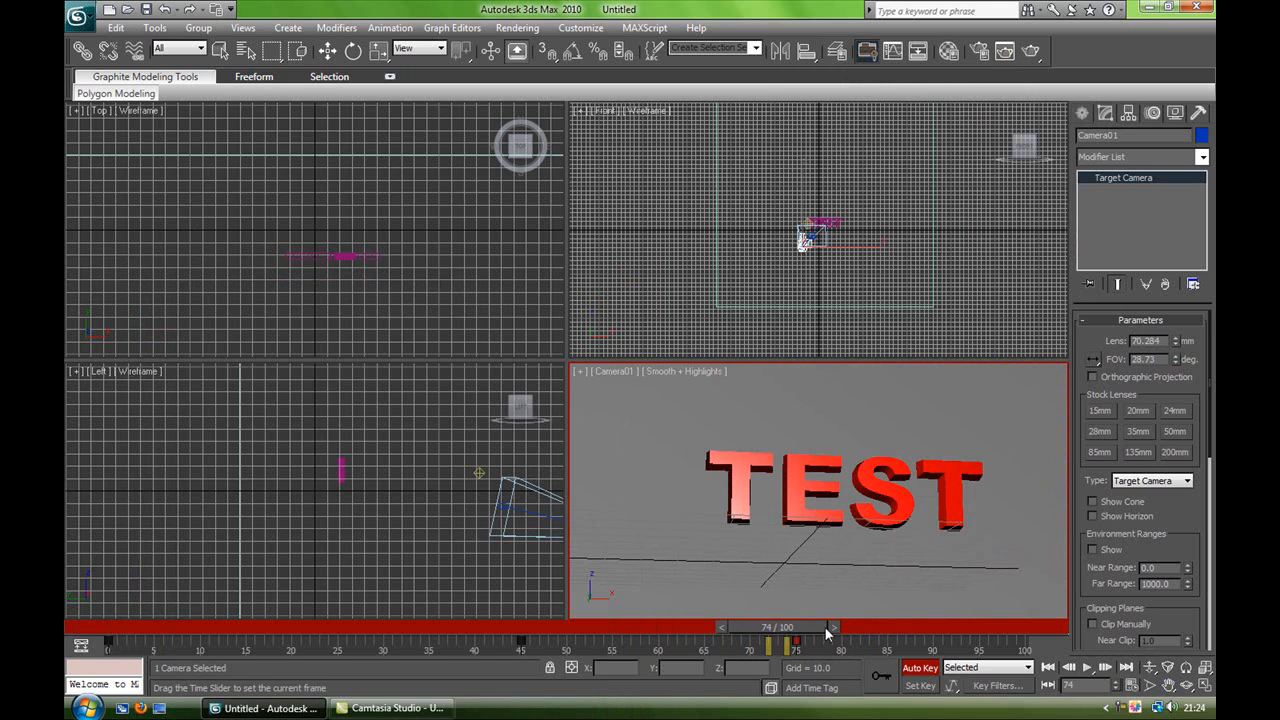
pyautogui.moveTo(795, 642); pyautogui.dragTo(165, 642)
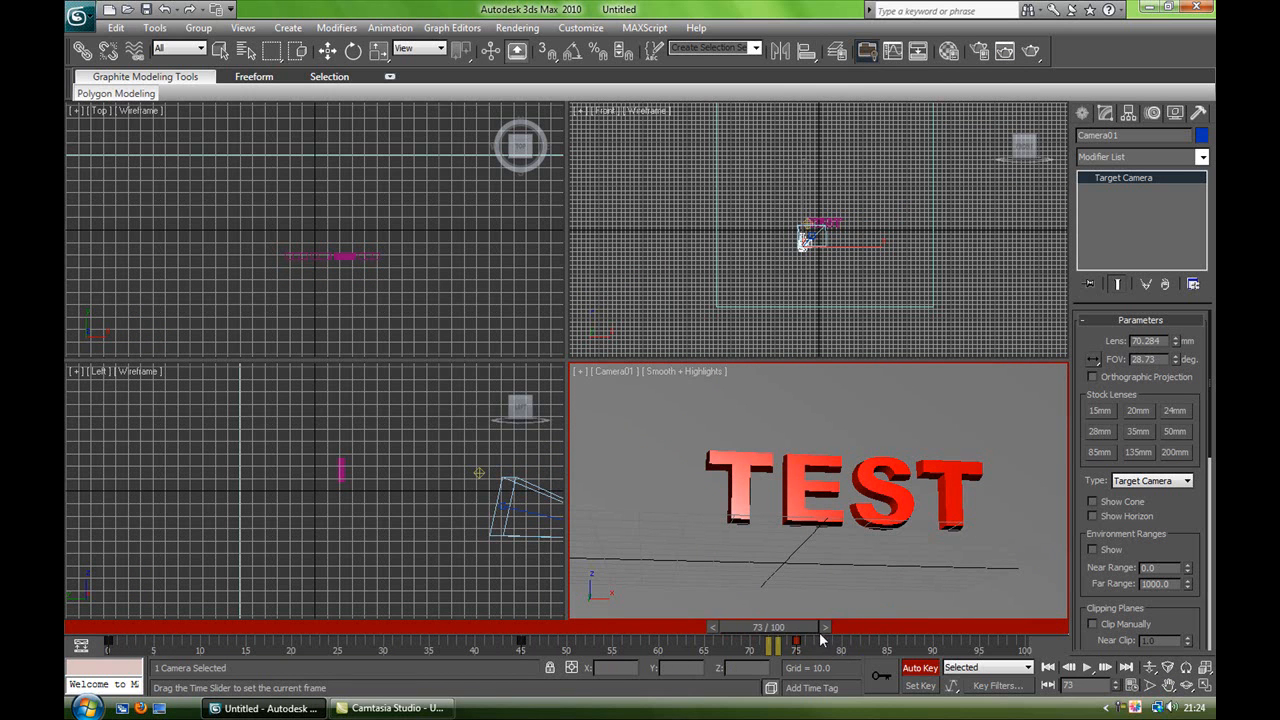
pyautogui.click(834, 627)
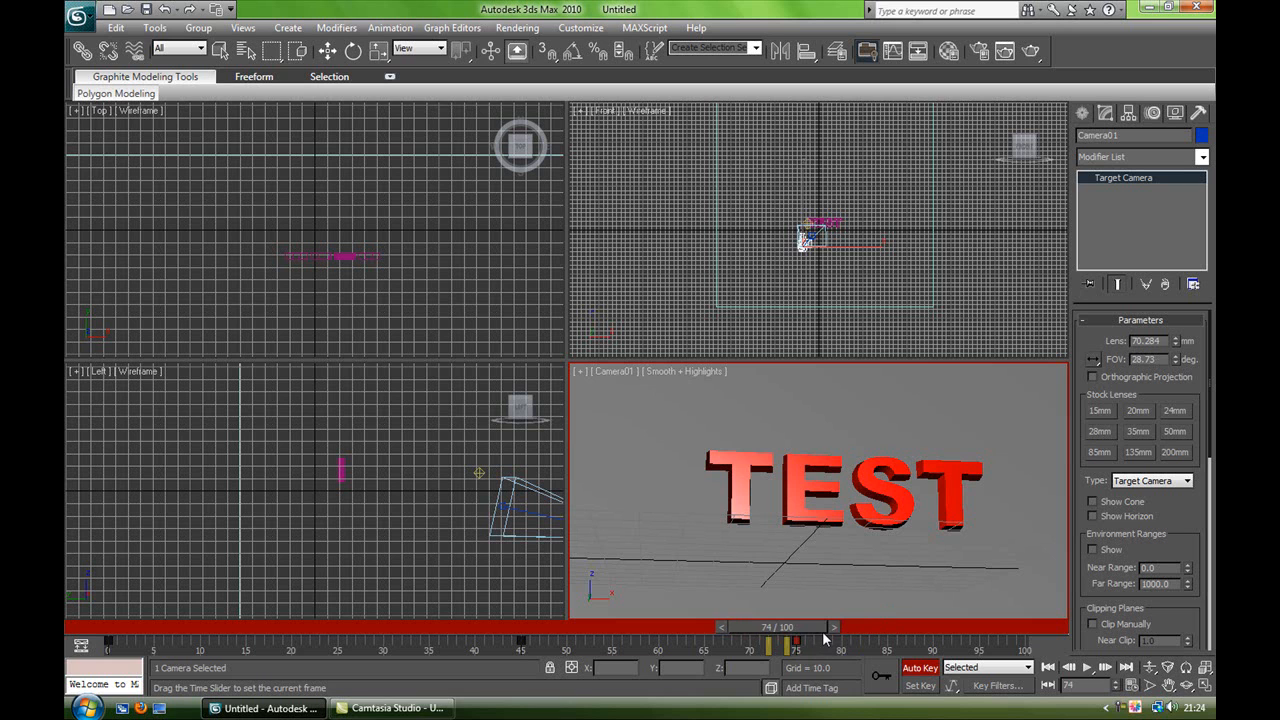
pyautogui.click(834, 627)
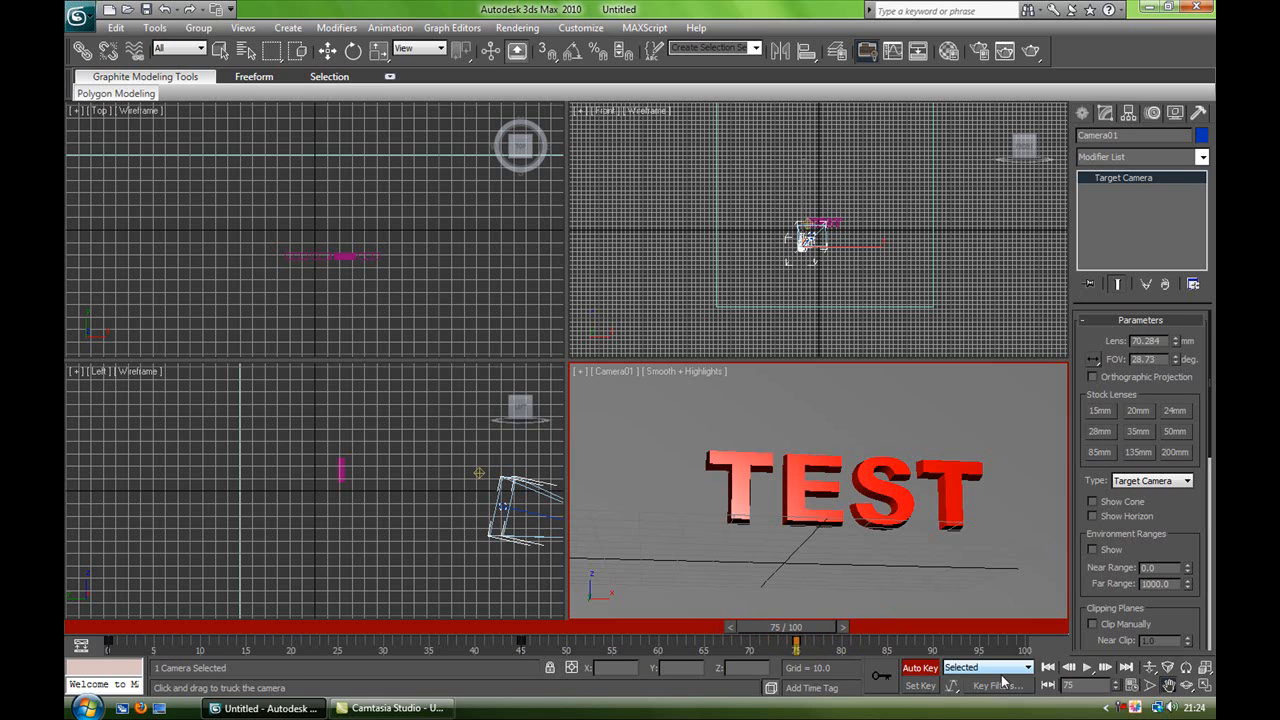
pyautogui.moveTo(1010, 678)
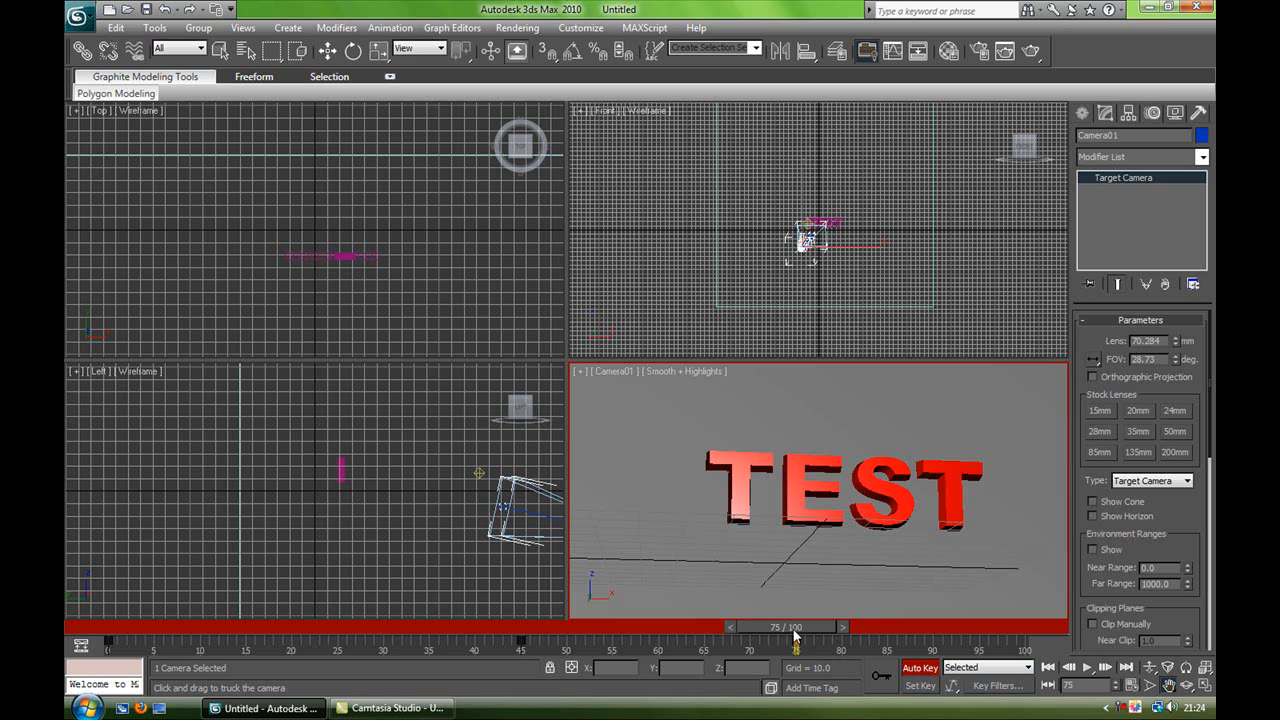
pyautogui.moveTo(788, 632)
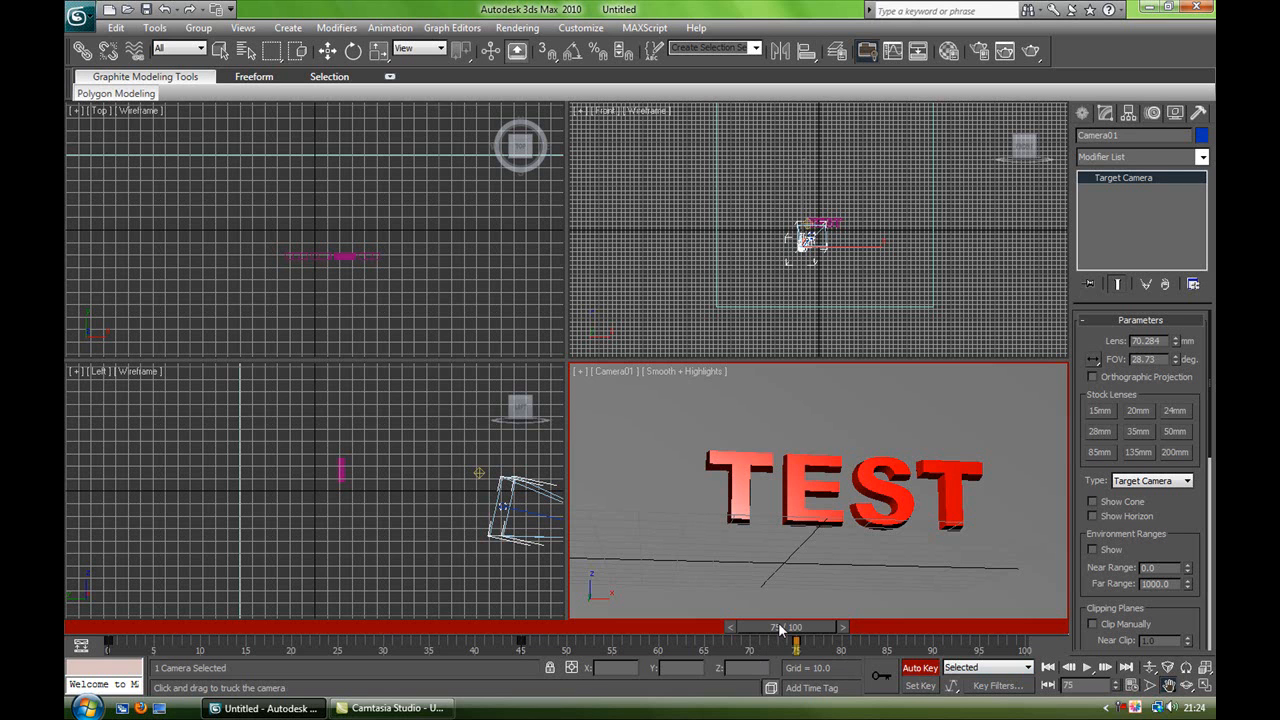